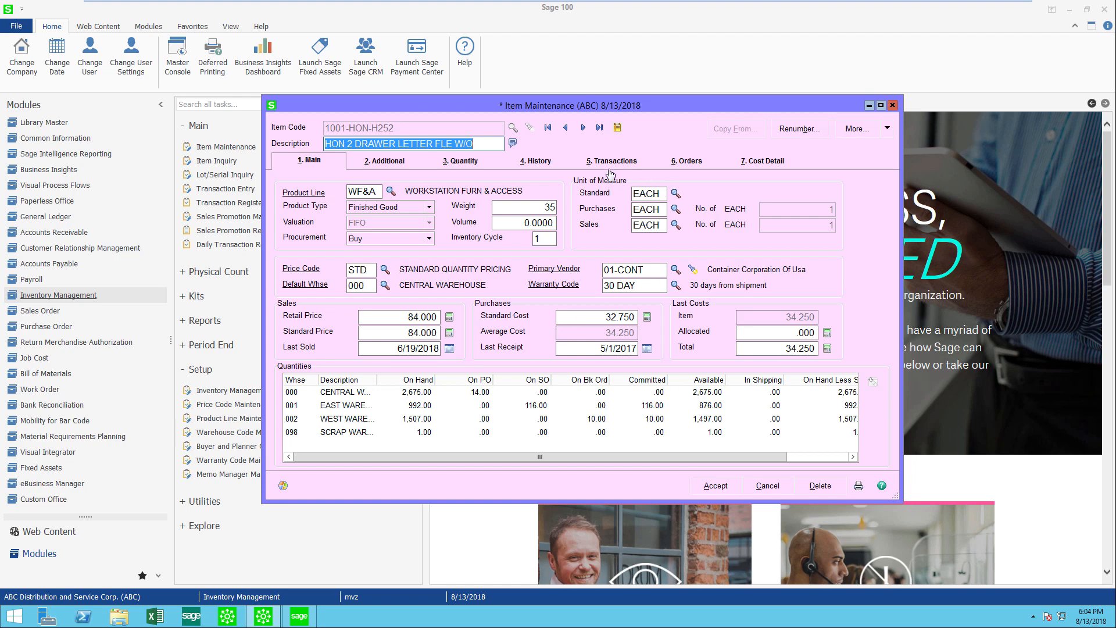
mouse_move(570, 178)
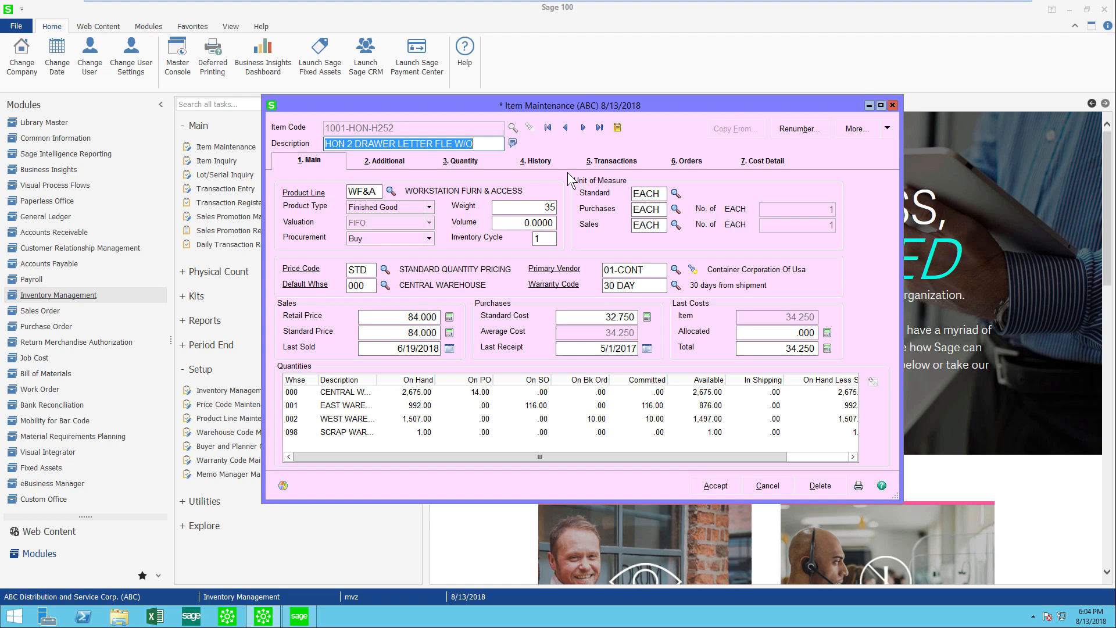
mouse_move(577, 197)
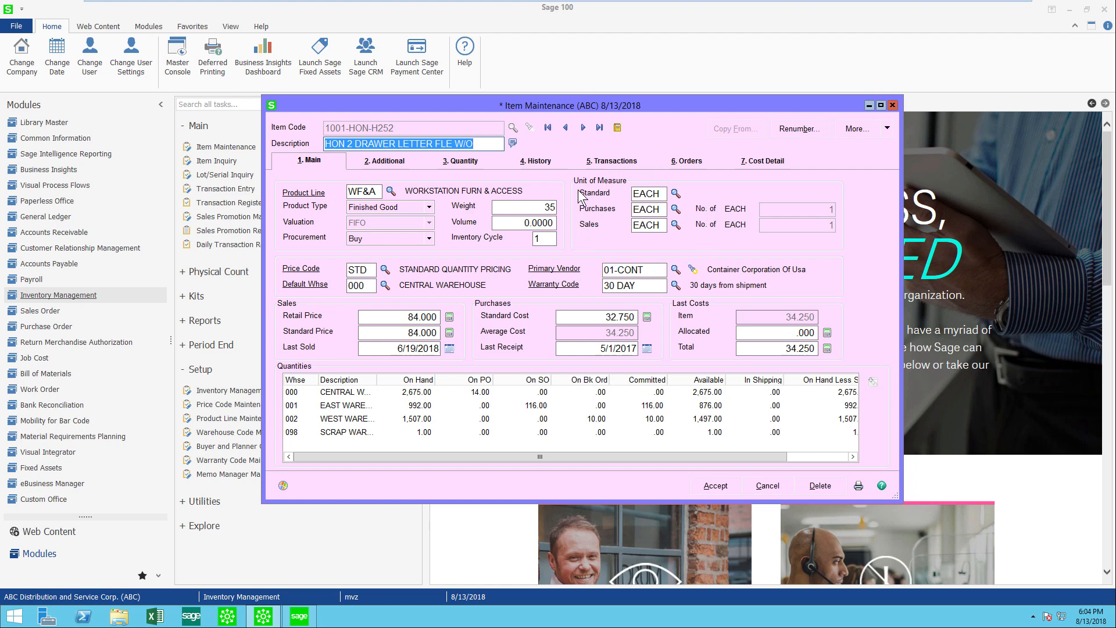
mouse_move(583, 247)
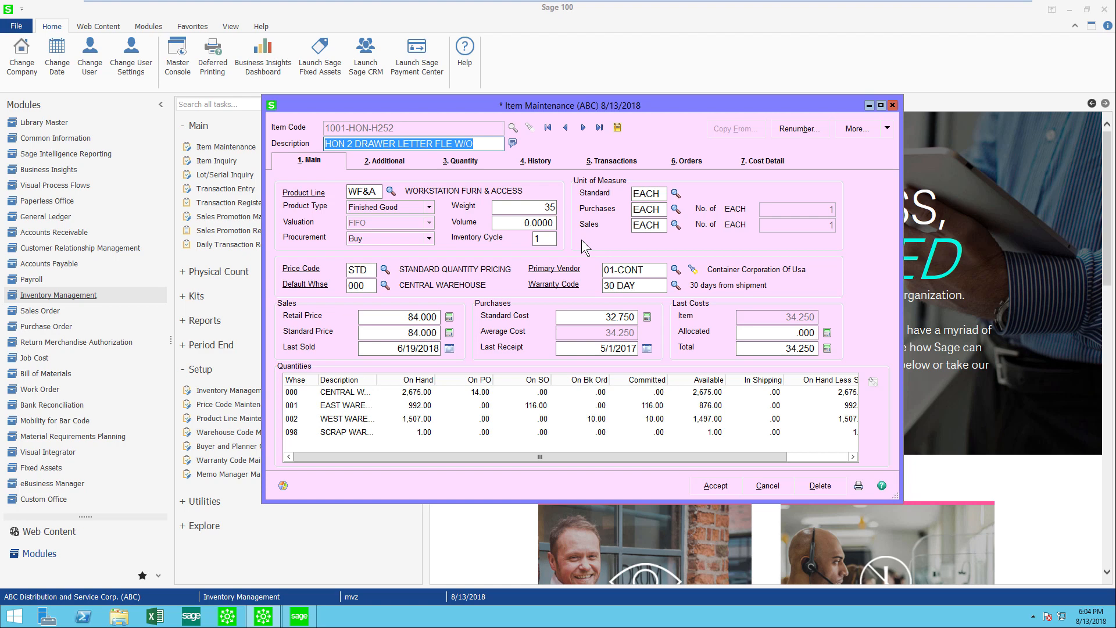
mouse_move(612, 251)
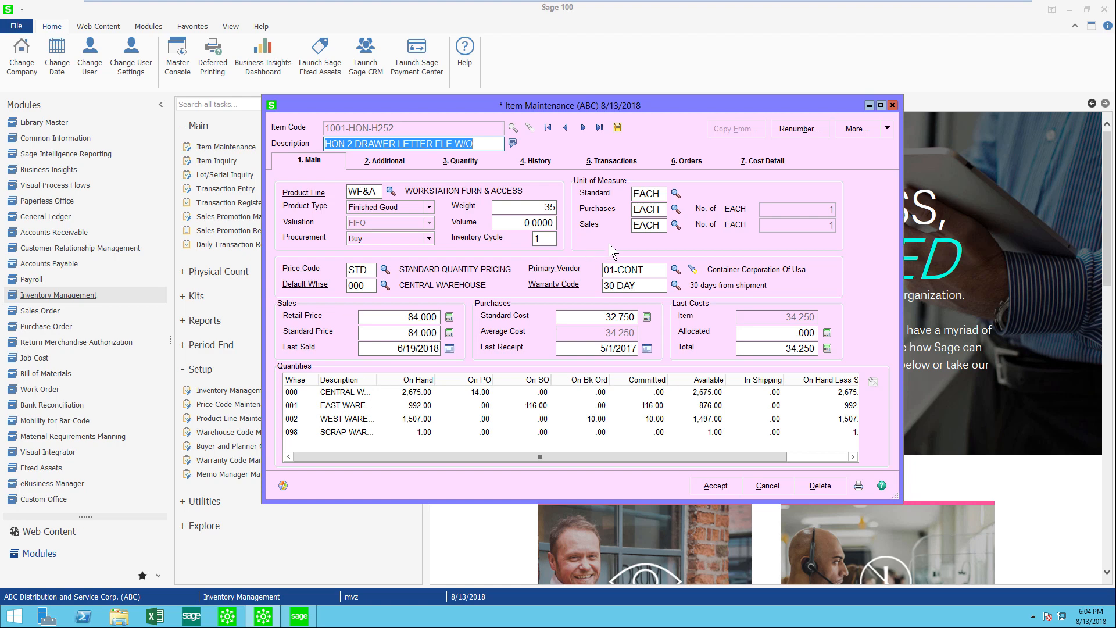
Enter 2PK as the item's purchase unit, converting to 2 EACH.
click(646, 209)
text(2)
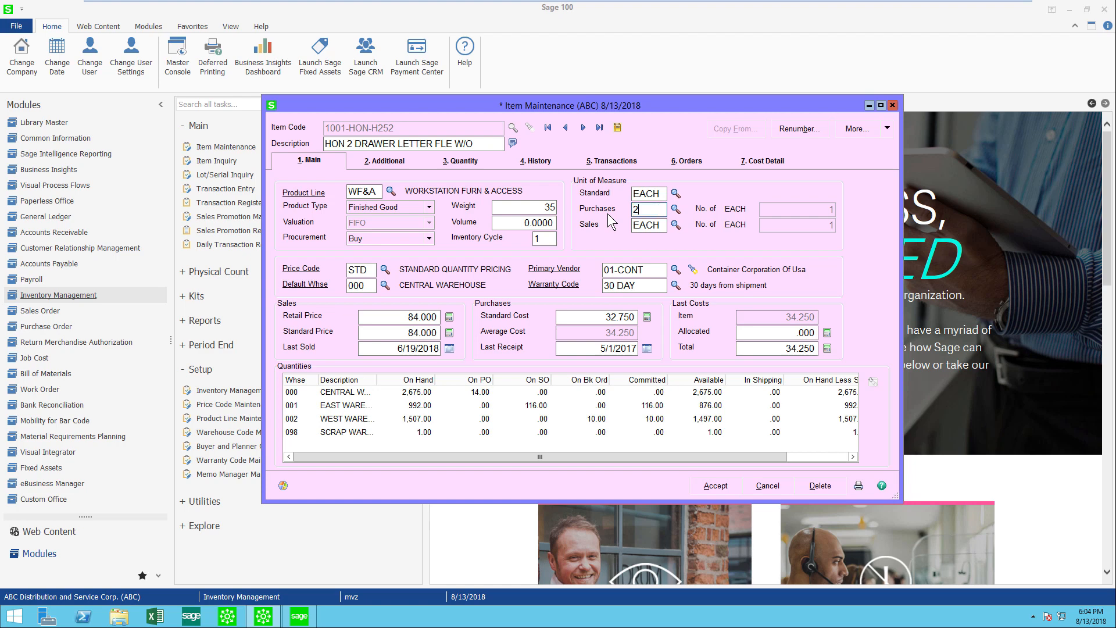
text(PK)
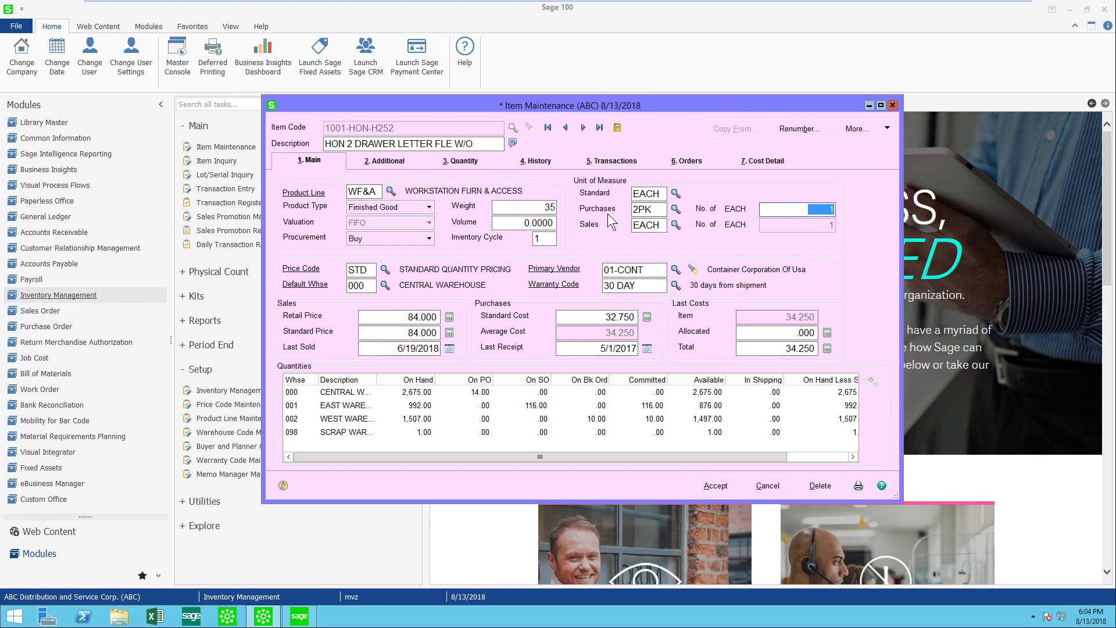
text(2)
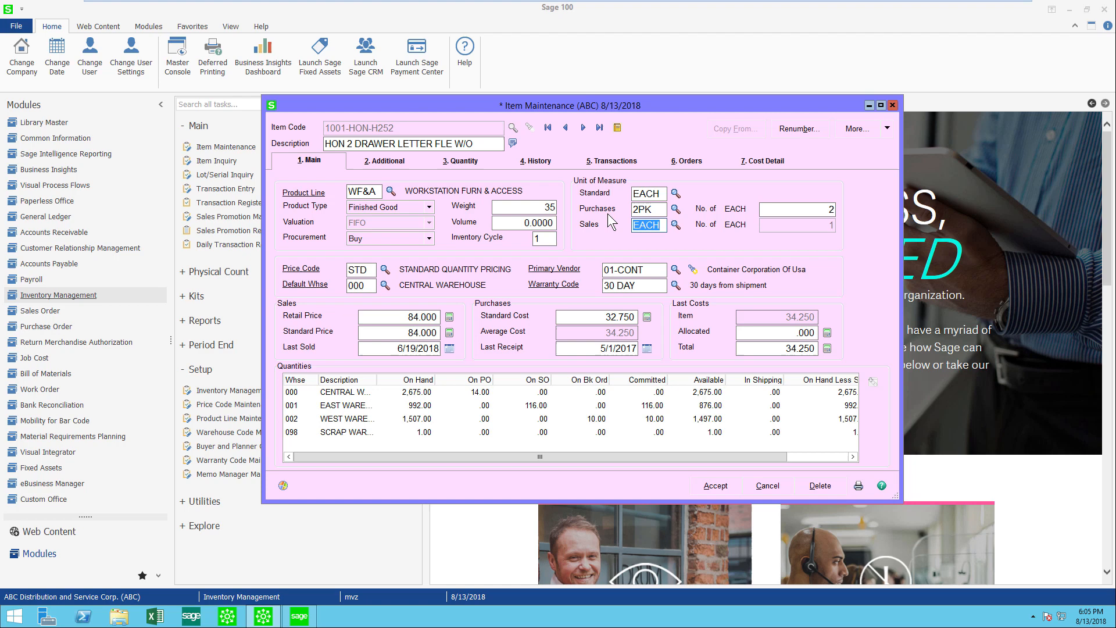
mouse_move(535, 161)
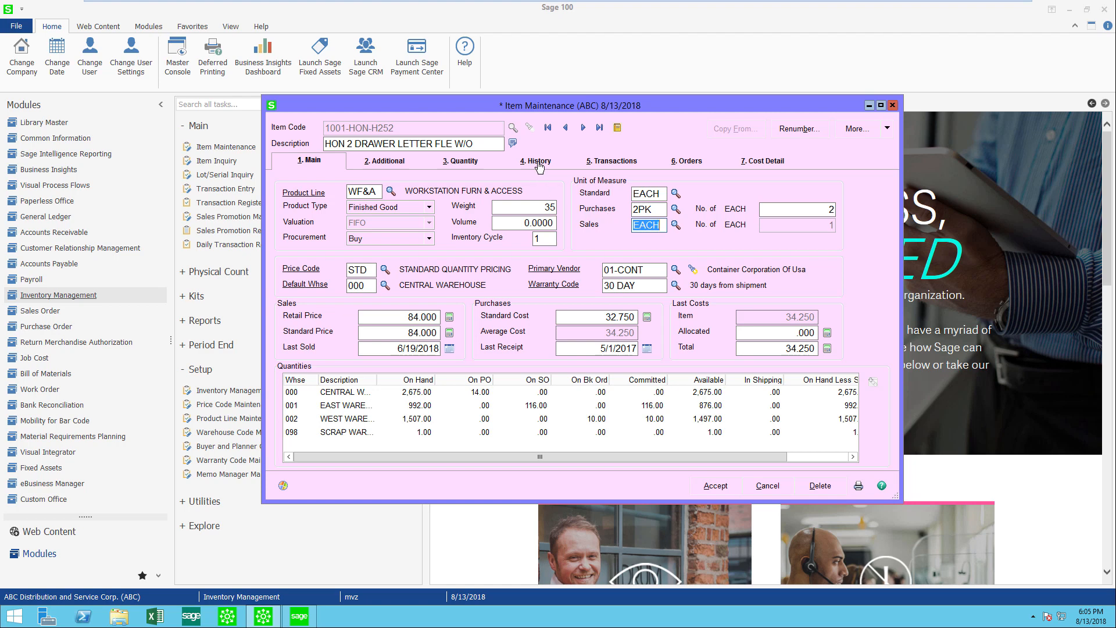
Show the History tab for year 2020, keeping warehouse 000 after checking the lookup.
click(535, 161)
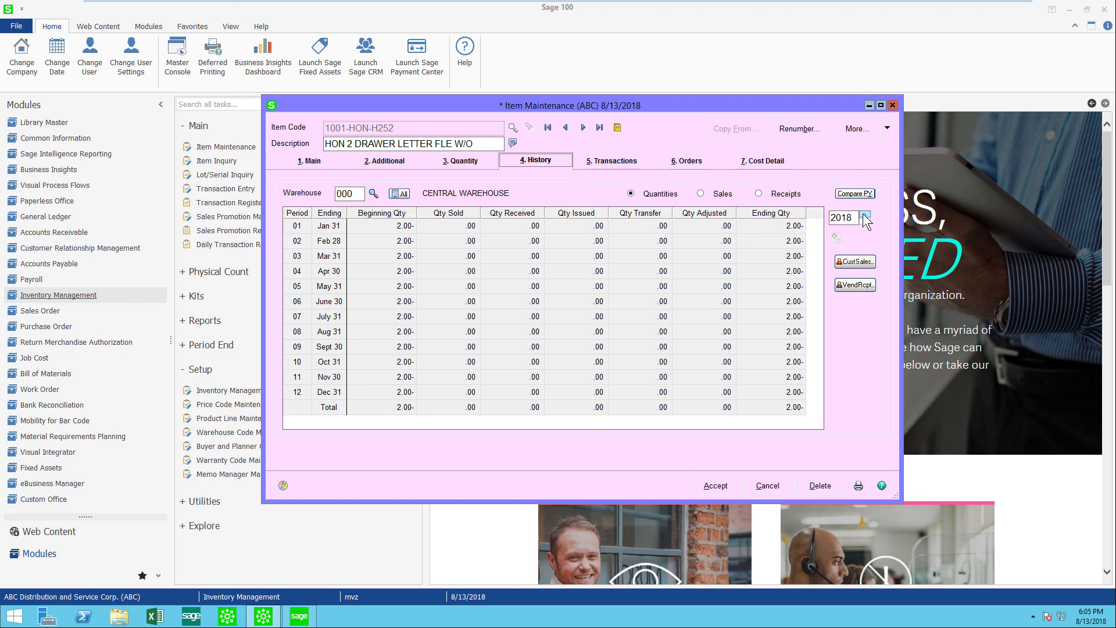
click(867, 214)
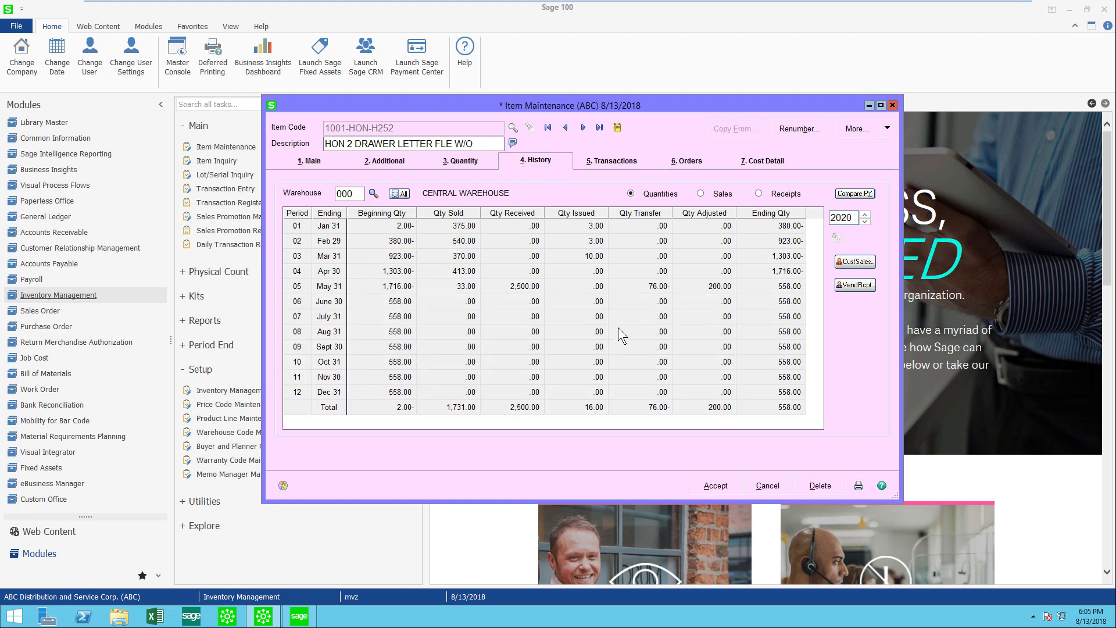
mouse_move(563, 340)
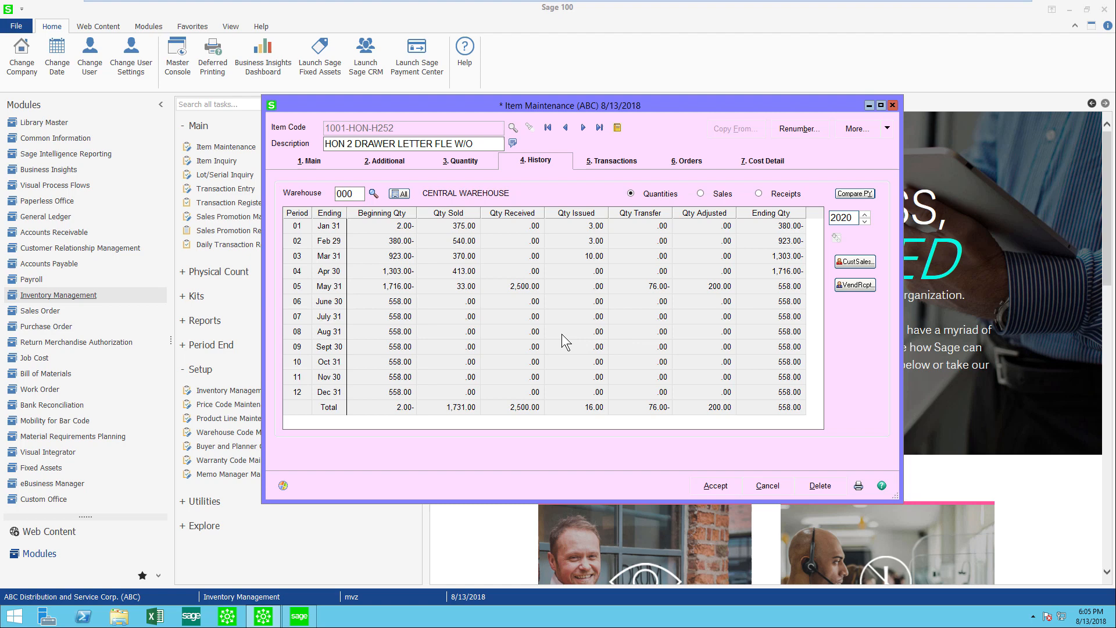
mouse_move(365, 223)
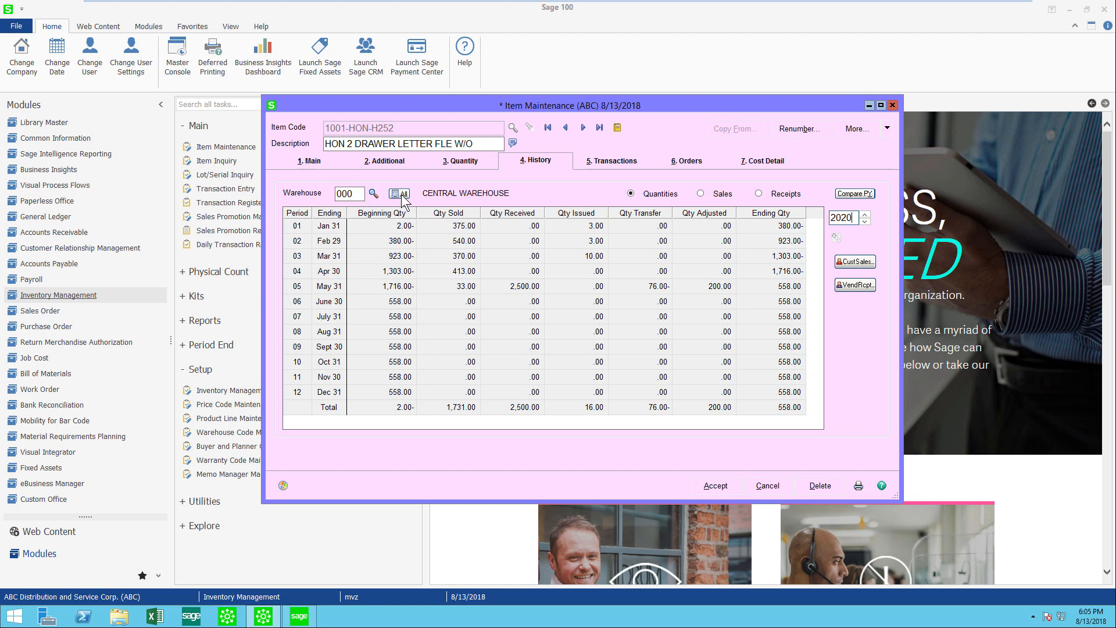
mouse_move(400, 194)
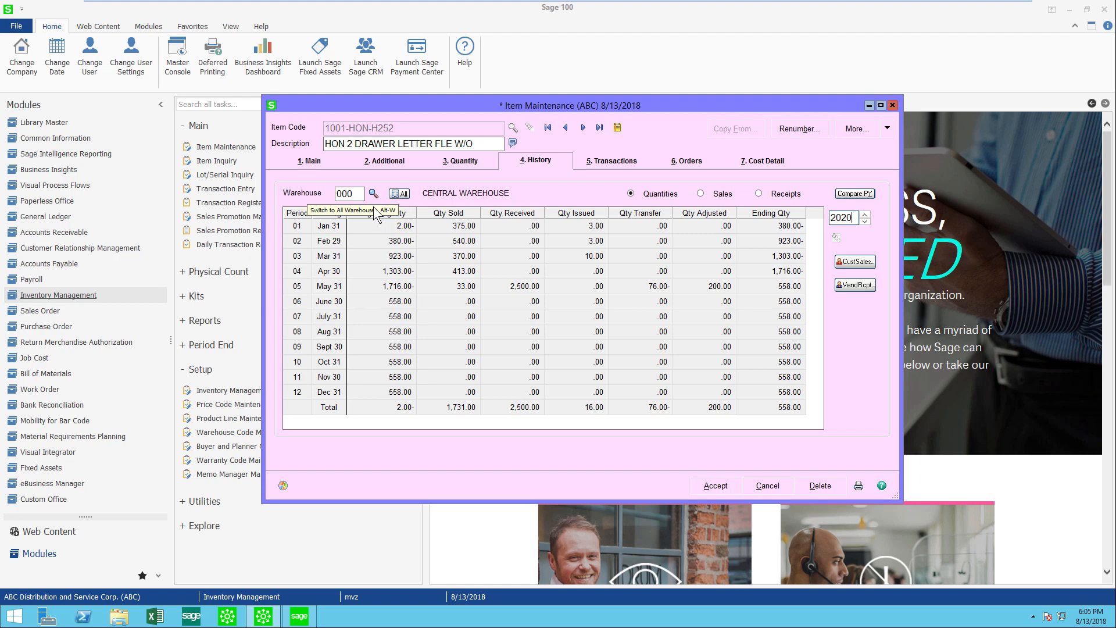
click(374, 194)
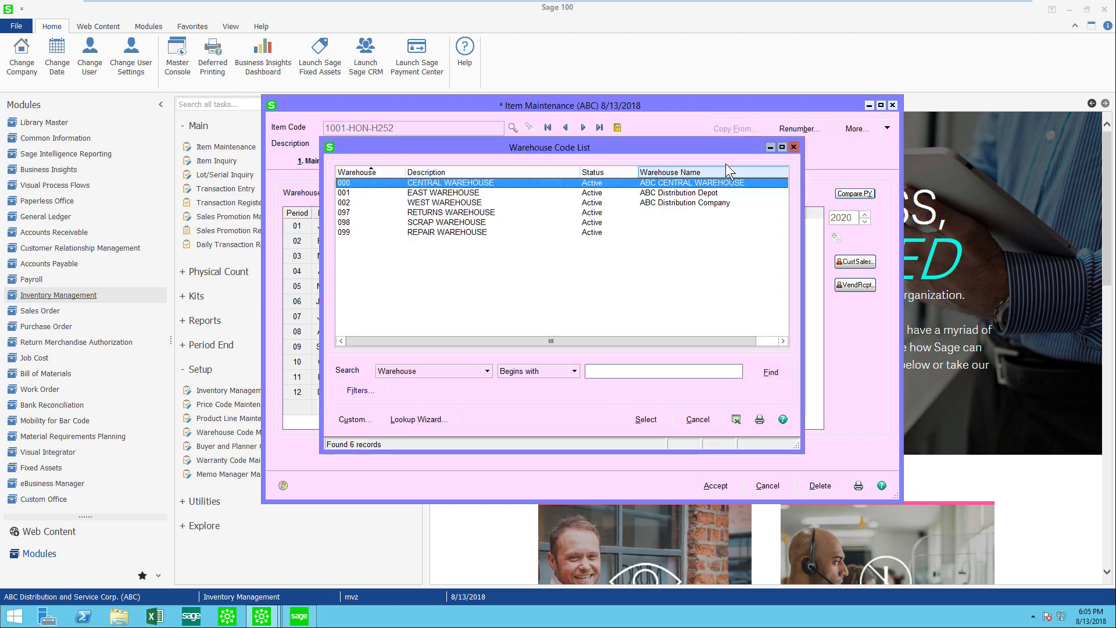
click(644, 419)
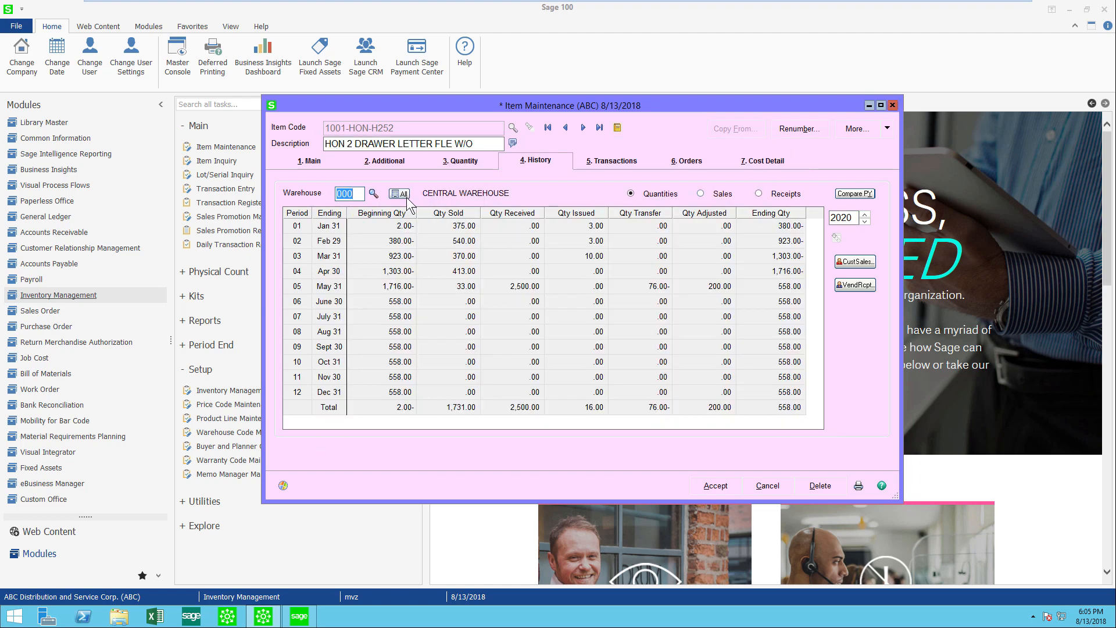
mouse_move(399, 194)
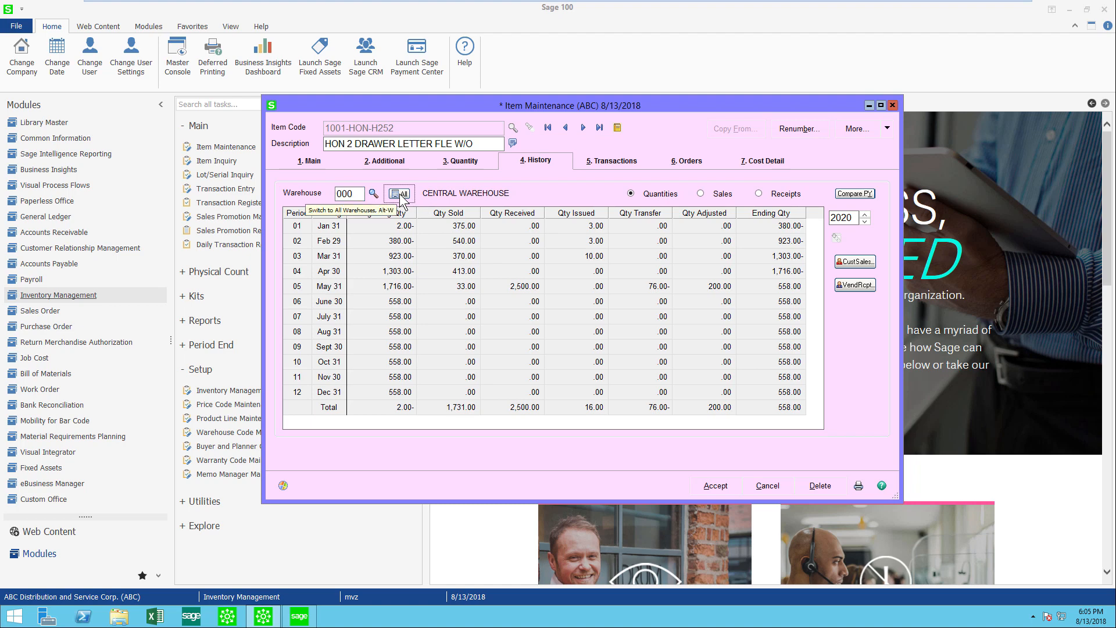
Combine the 2020 history across all warehouses, ending at 2,894 units.
click(398, 193)
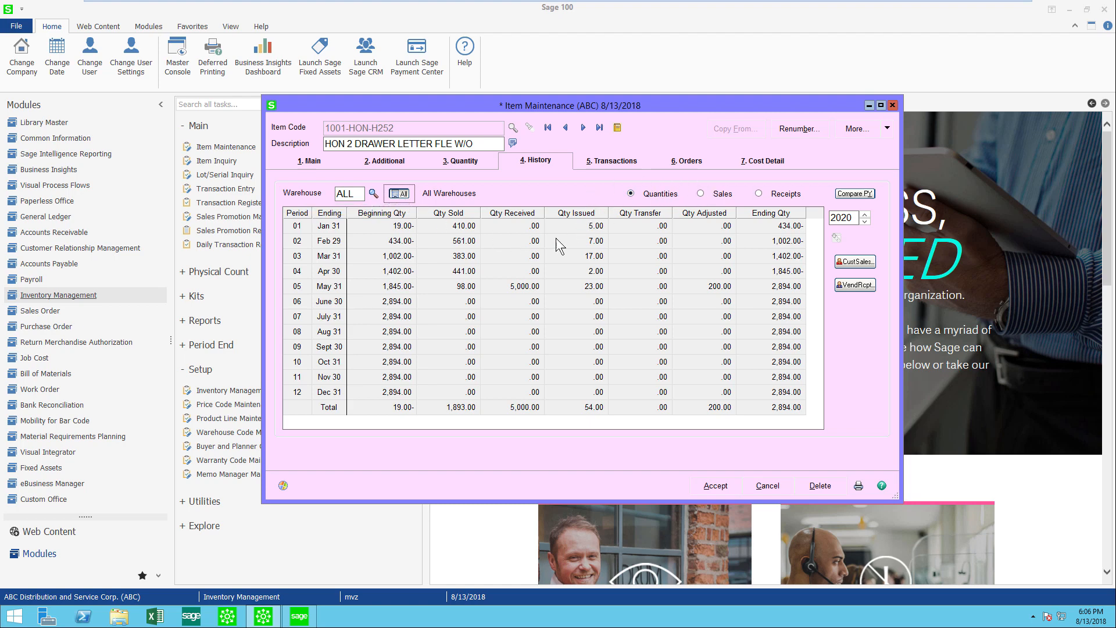
mouse_move(736, 285)
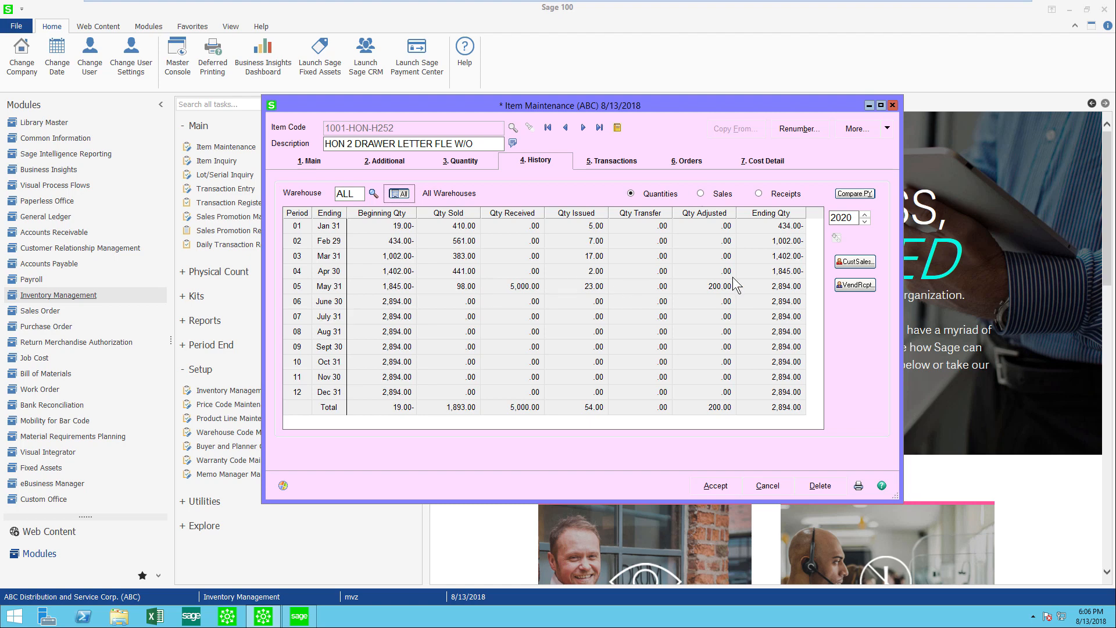
mouse_move(701, 237)
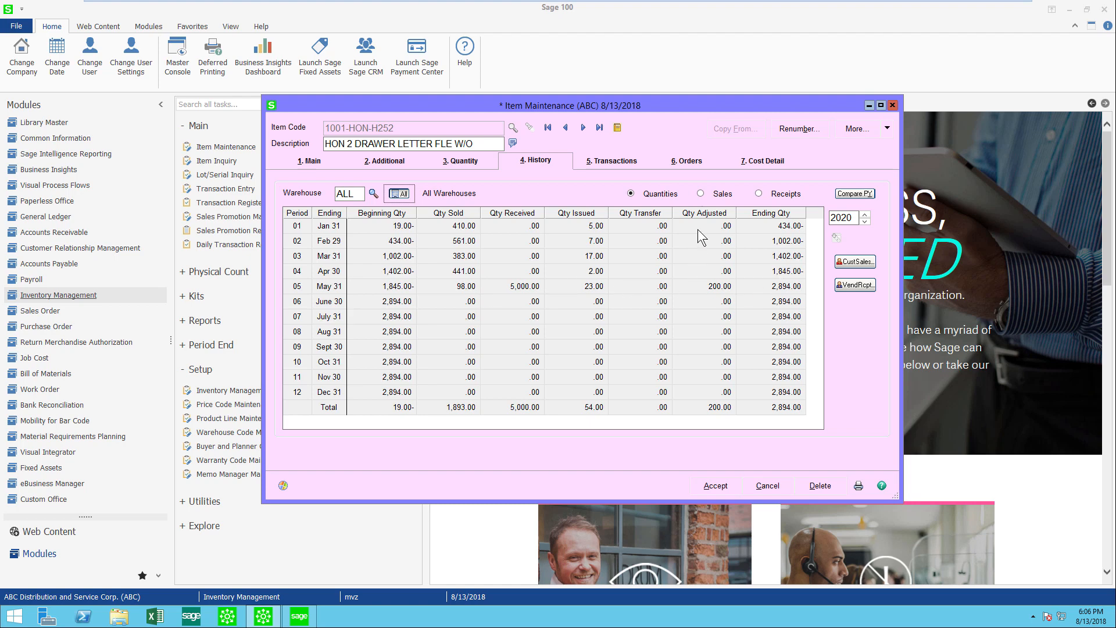
Switch the history to Sales and compare with the prior year.
click(702, 193)
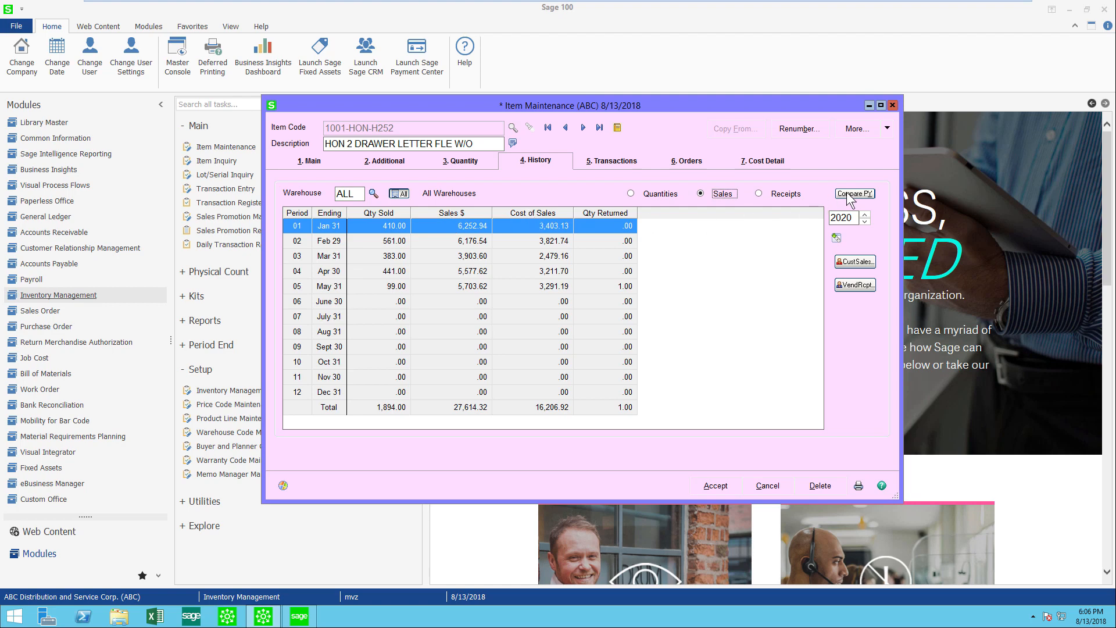
click(854, 194)
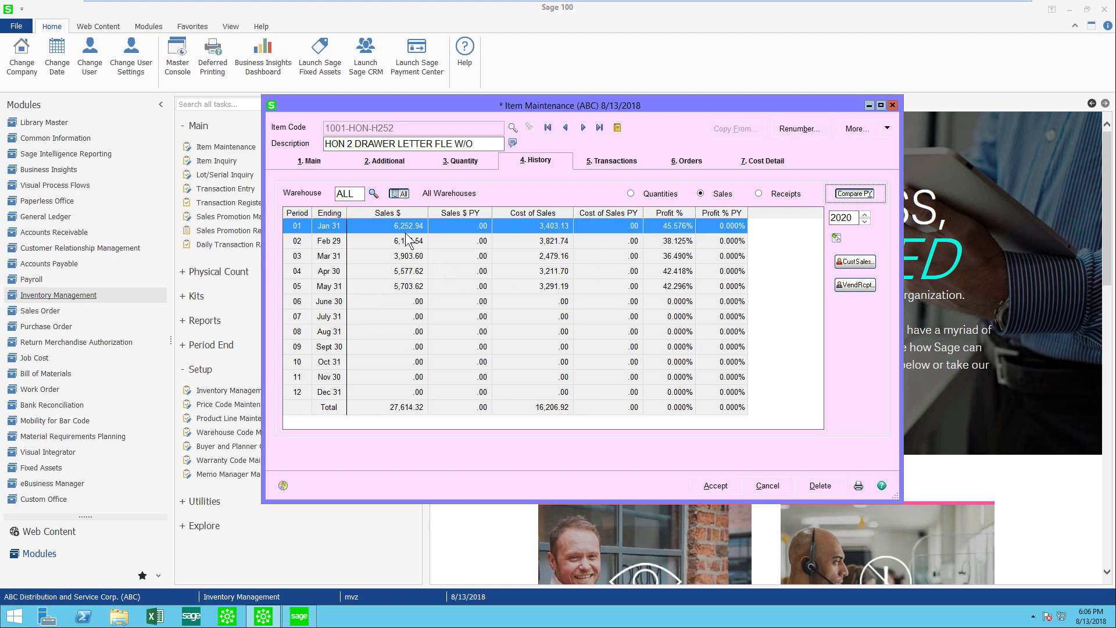
mouse_move(461, 242)
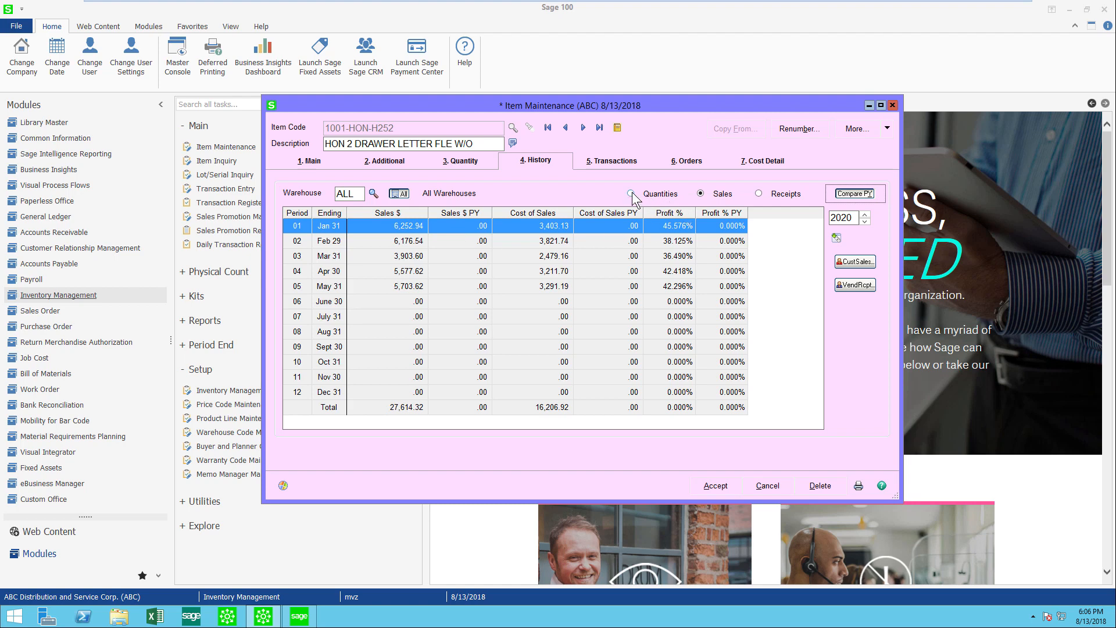
Switch back to quantities and drill into the period 05 transactions.
click(629, 193)
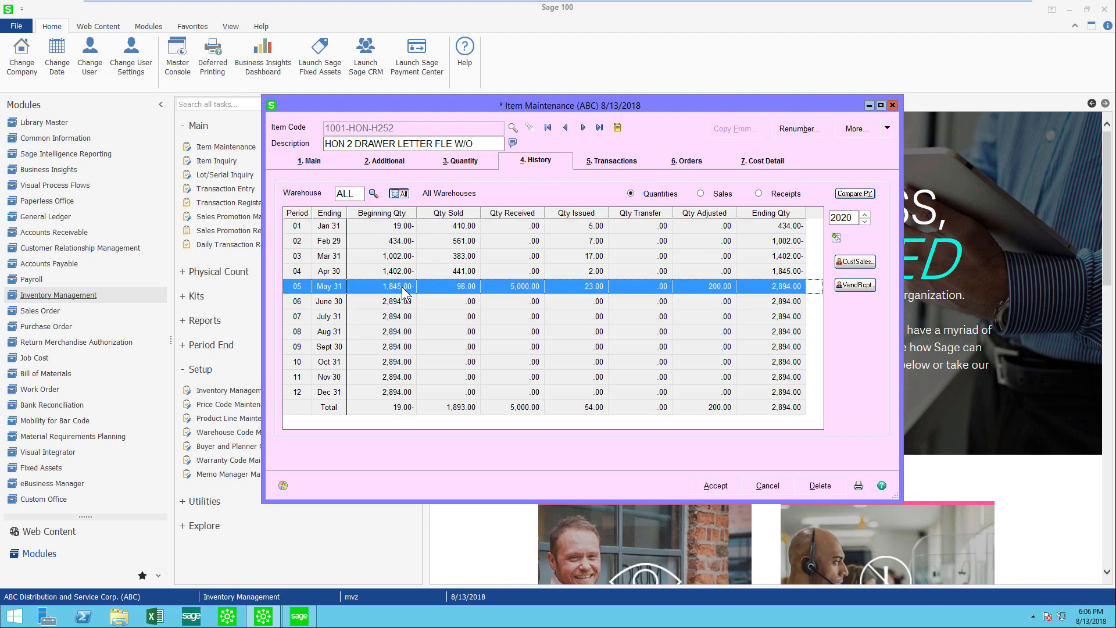
mouse_move(385, 295)
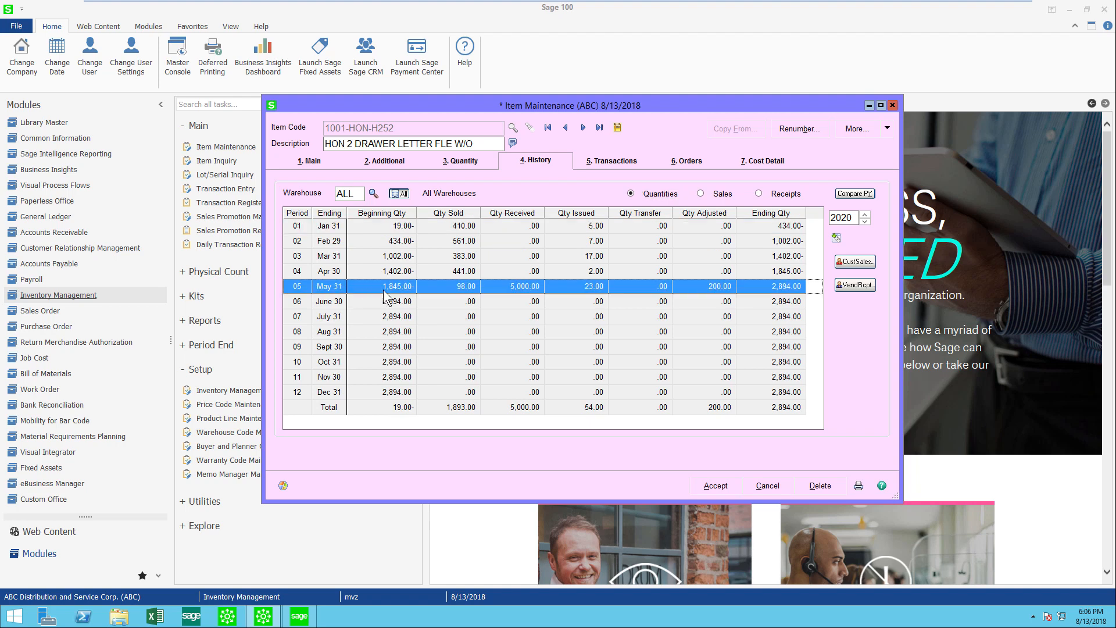
mouse_move(733, 251)
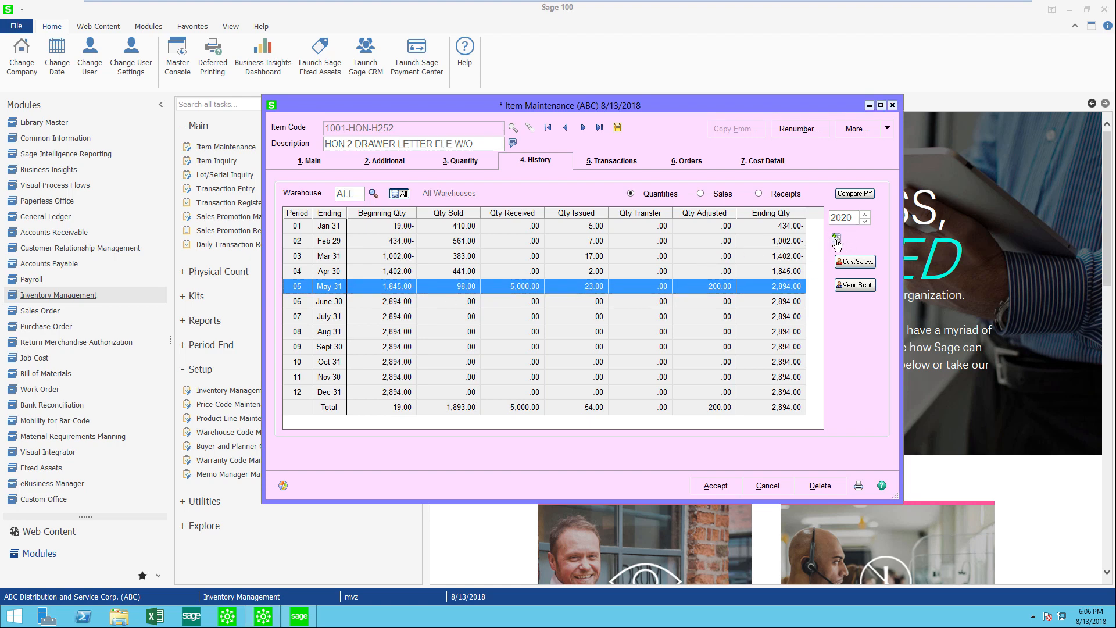
click(837, 240)
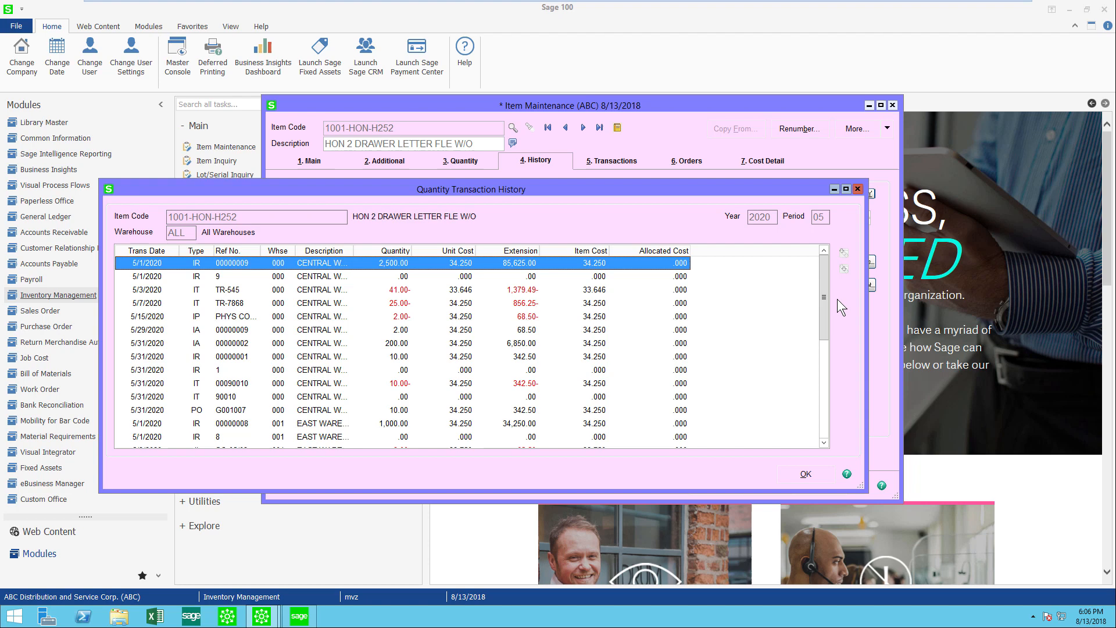
Browse the May transactions and open invoice 0100034-IN in A/R Invoice History Inquiry.
scroll(down, 3)
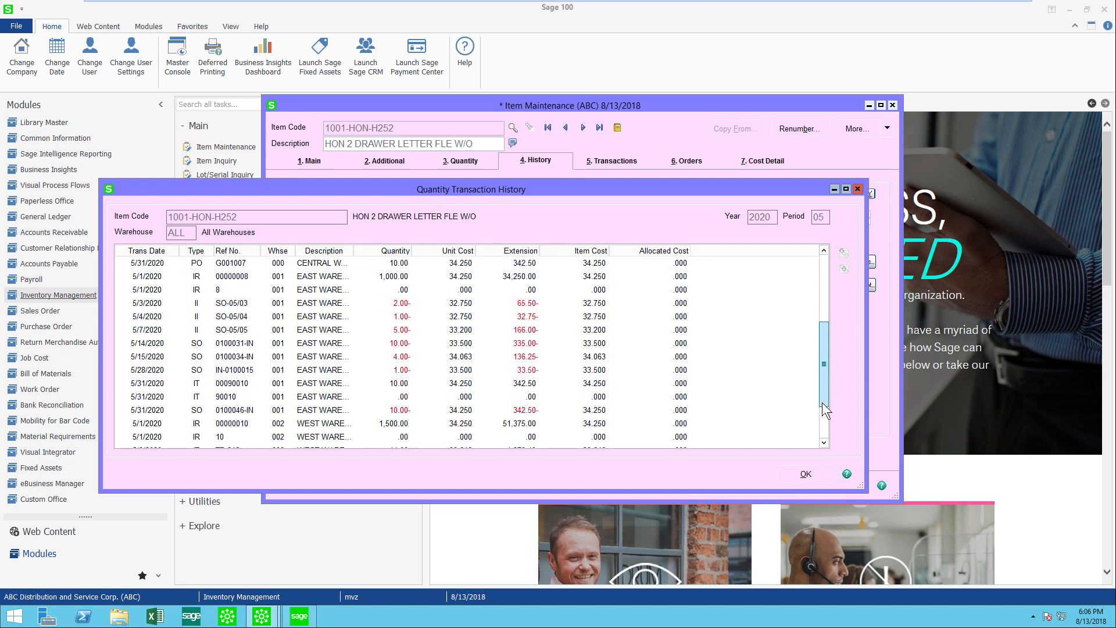
scroll(down, 3)
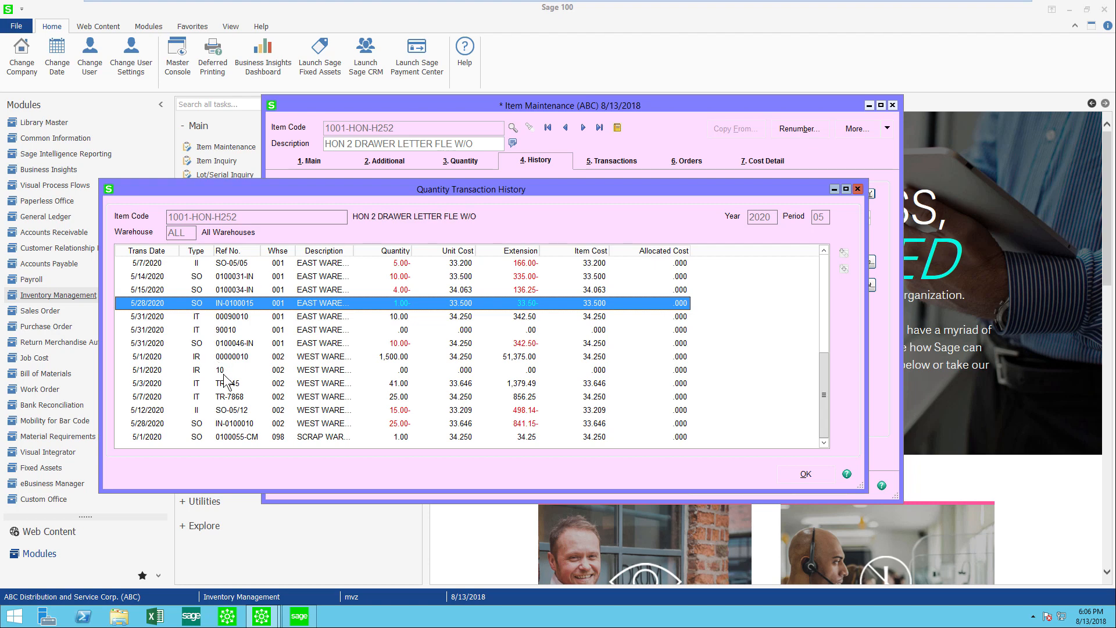
click(235, 423)
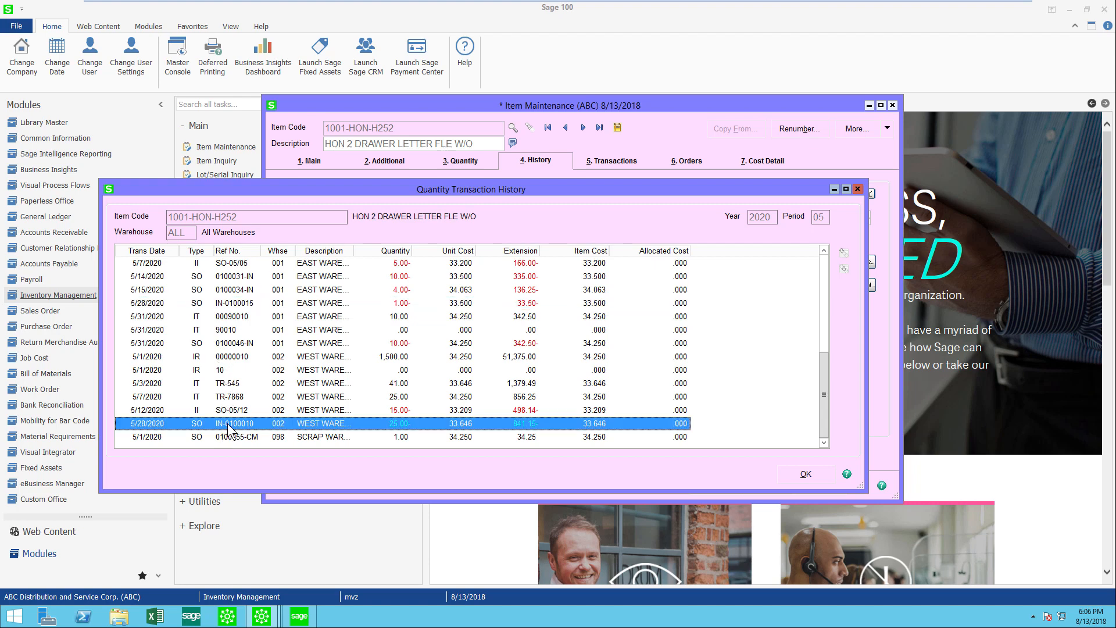
click(231, 276)
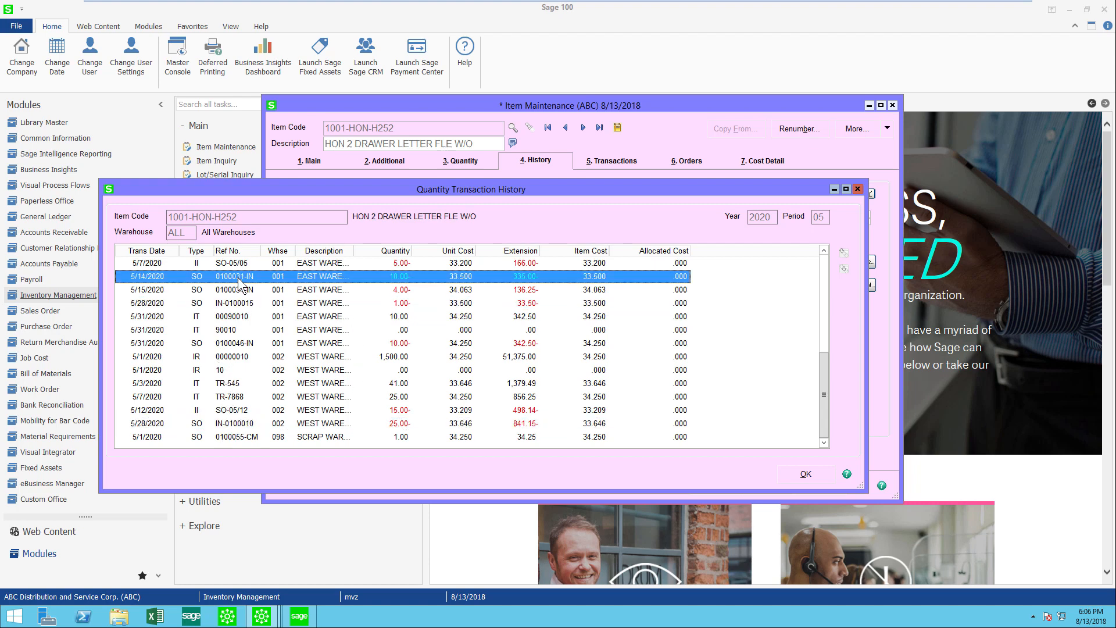
click(235, 289)
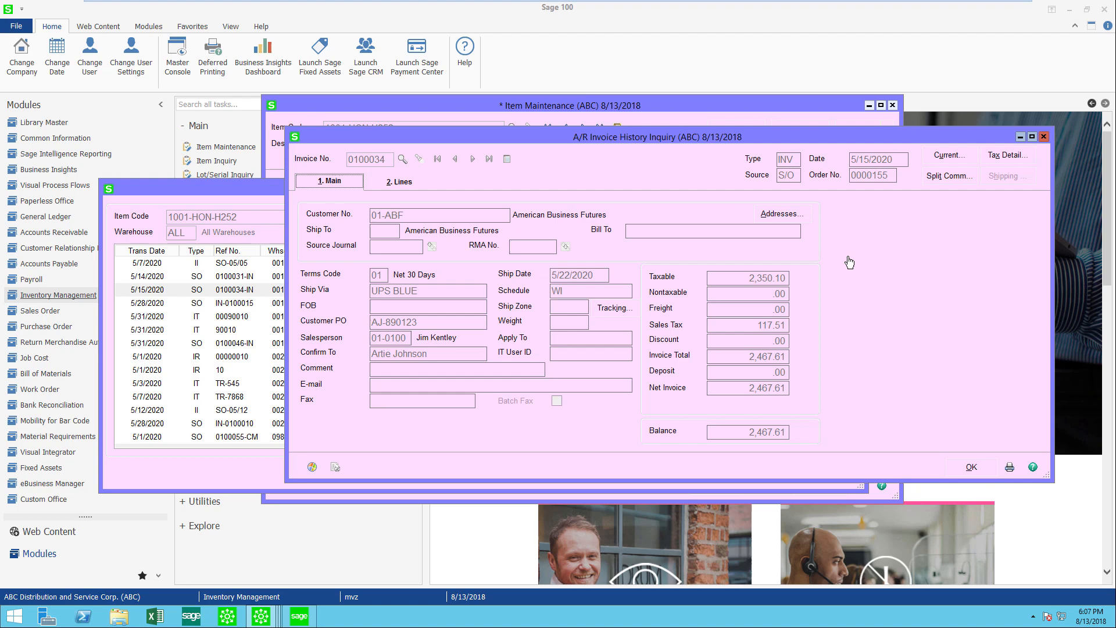
mouse_move(804, 270)
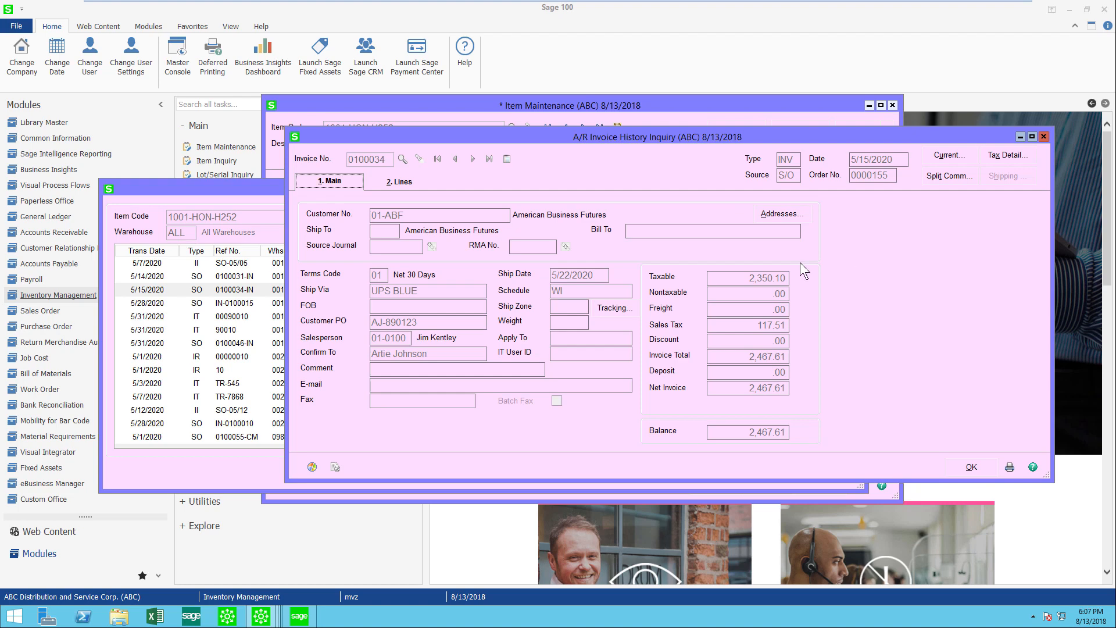
Review invoice 0100034's line items, current balance and Wisconsin tax detail.
click(400, 181)
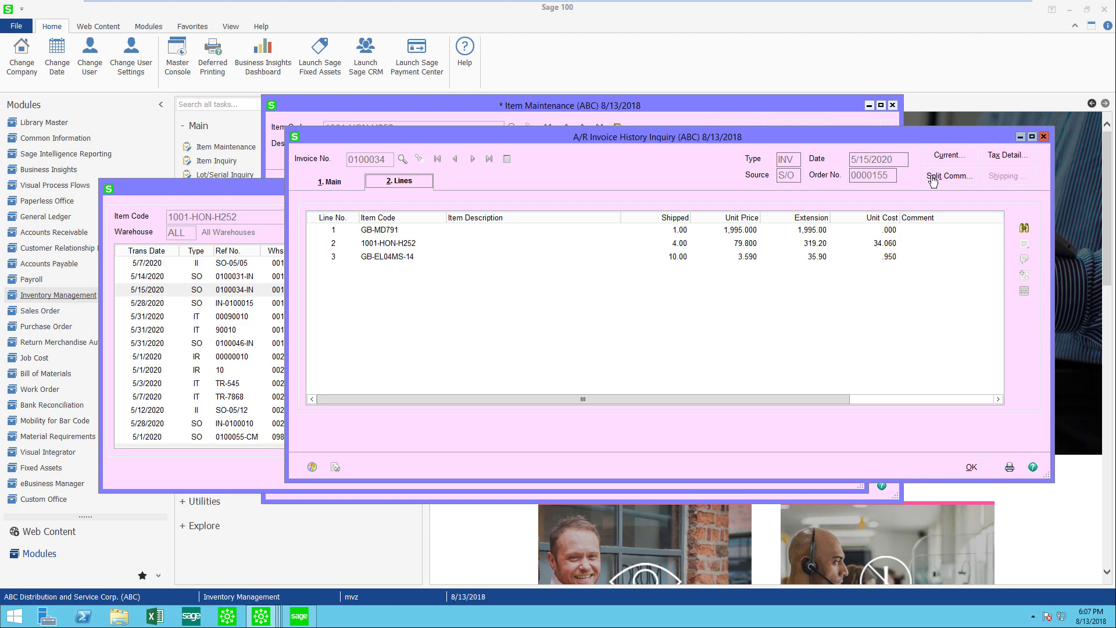
click(949, 156)
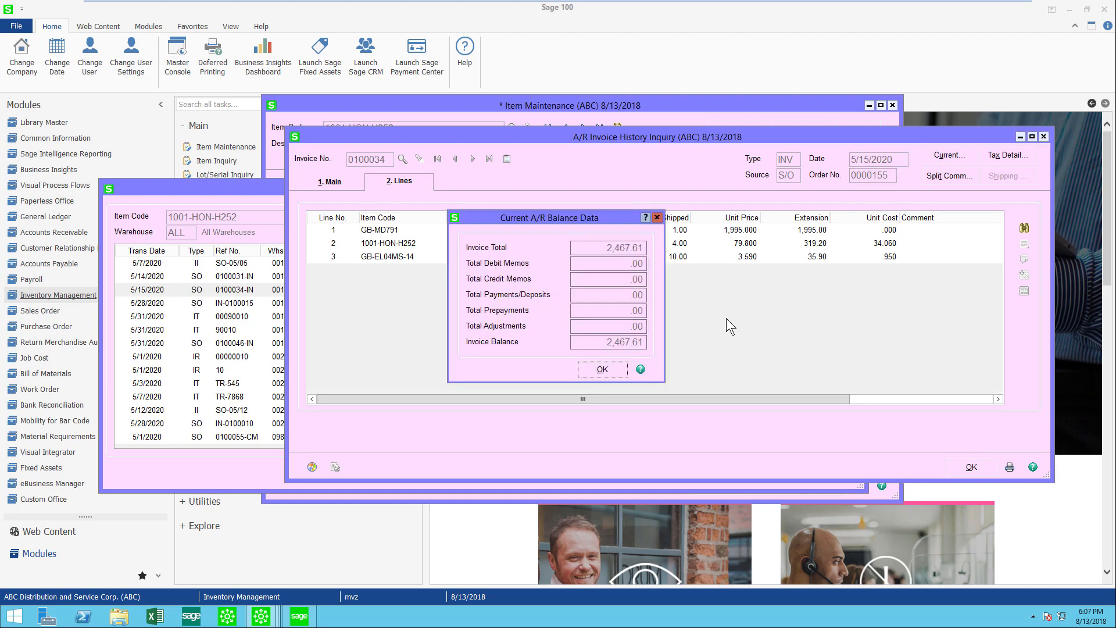
click(601, 368)
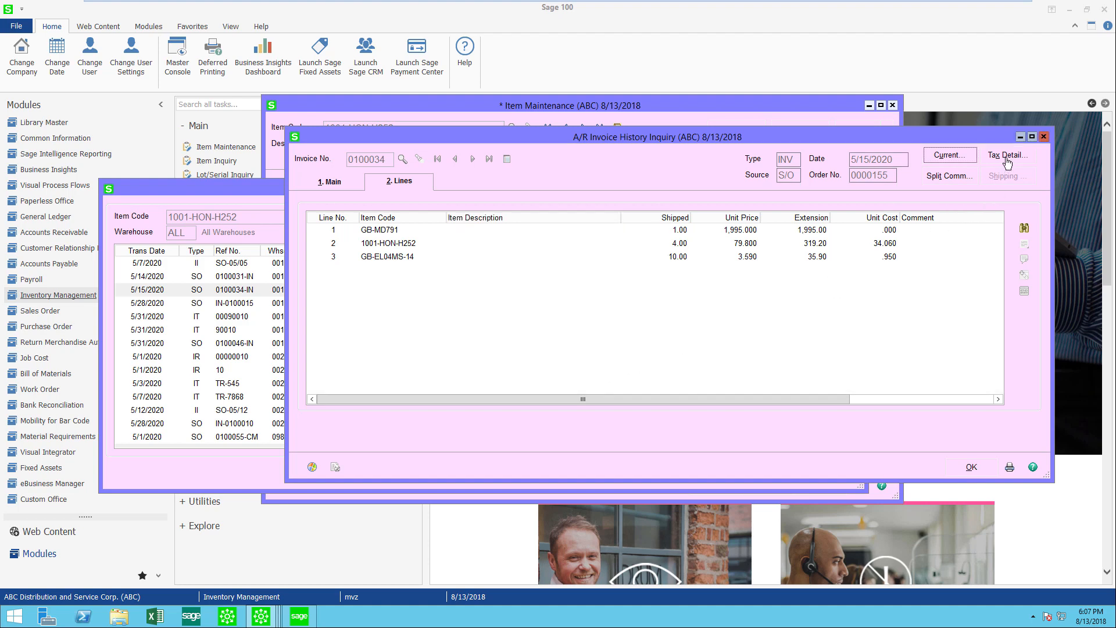
click(1006, 155)
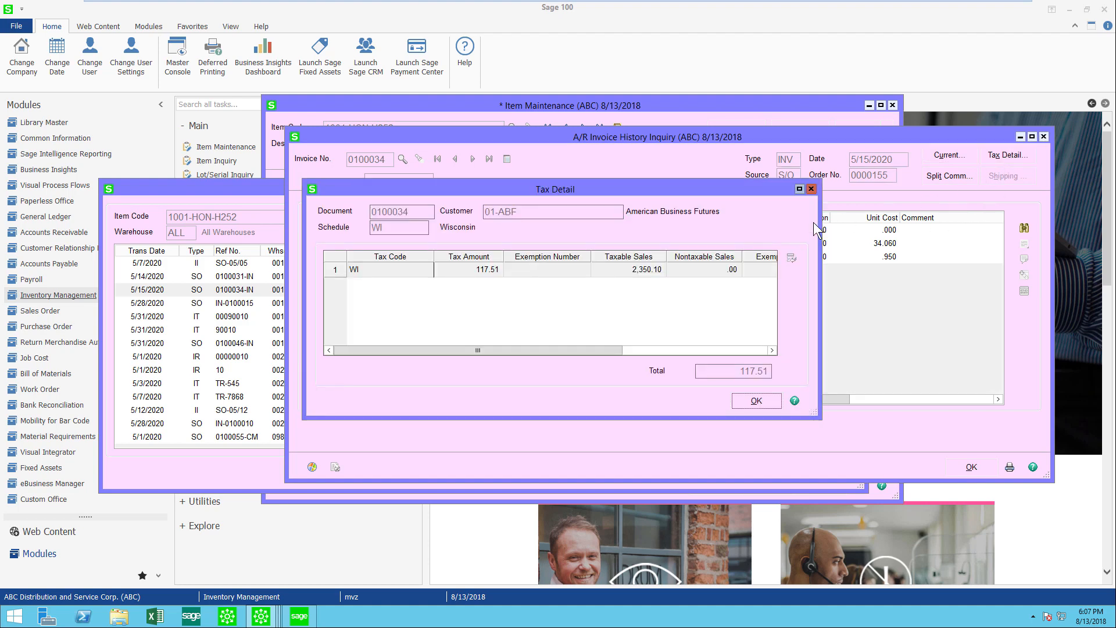
click(756, 400)
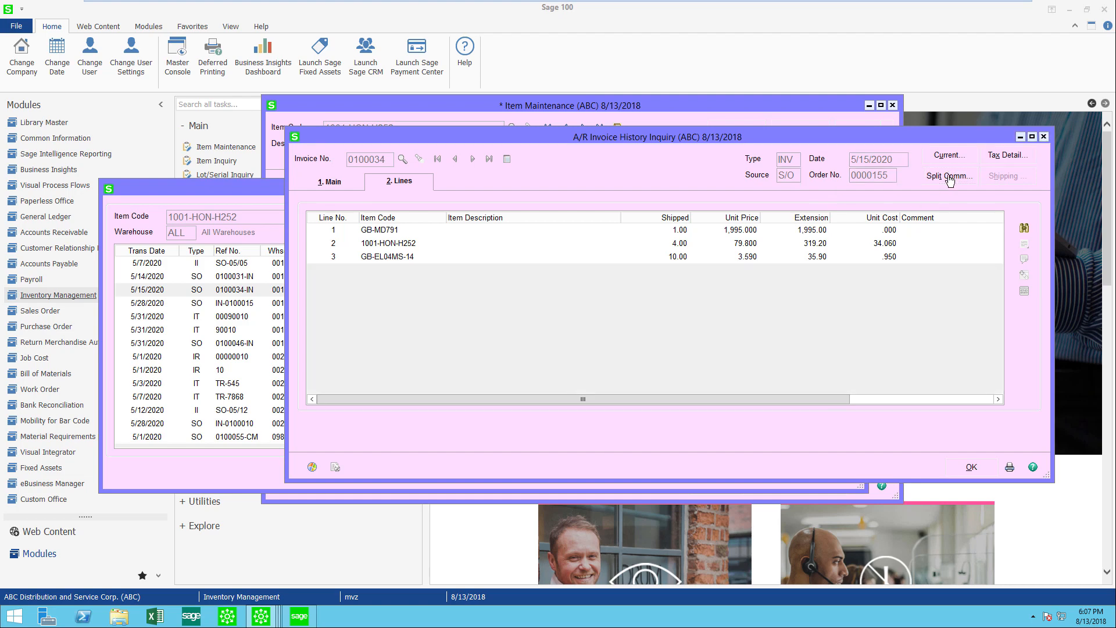
Check the invoice's commission split, then close the invoice inquiry.
click(949, 175)
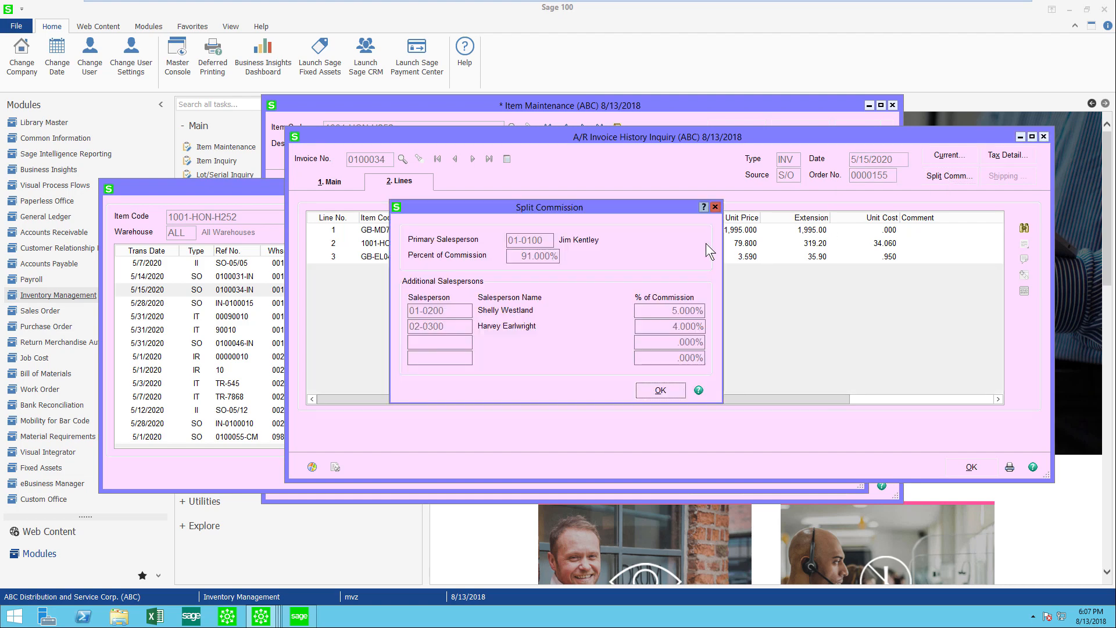
click(660, 390)
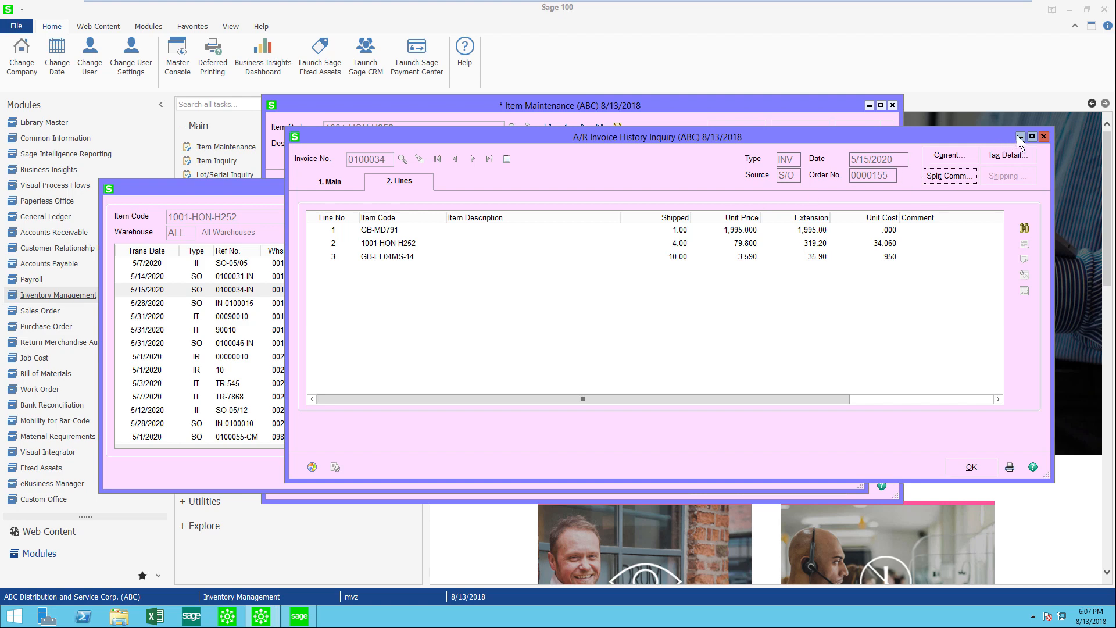
click(1044, 136)
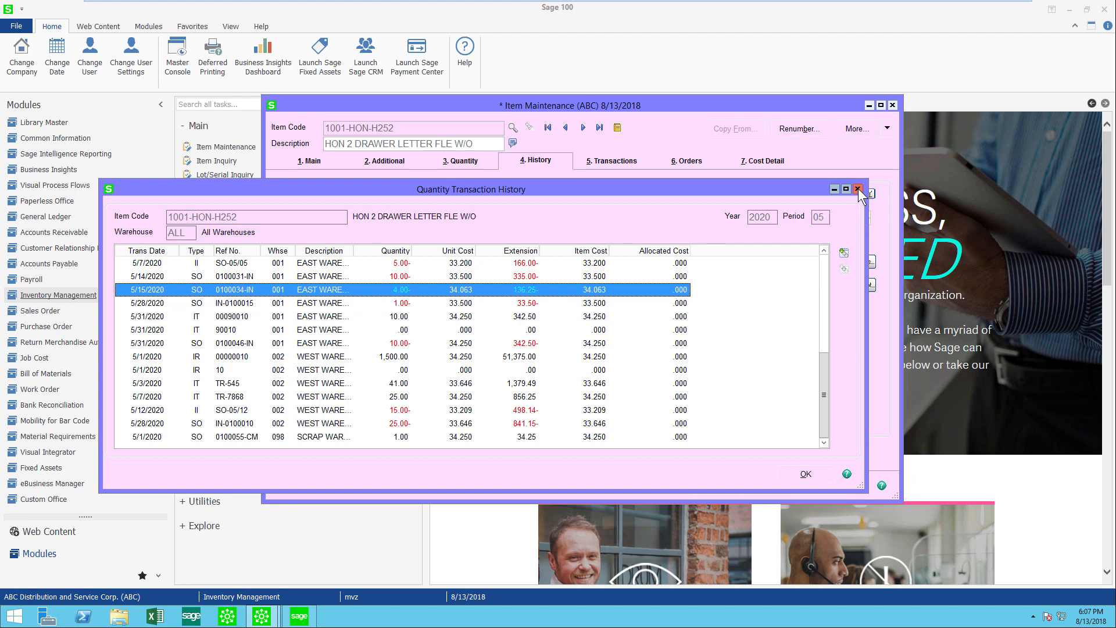
Close the period 05 transaction list and open CustSales history for 1001-HON-H252.
click(858, 190)
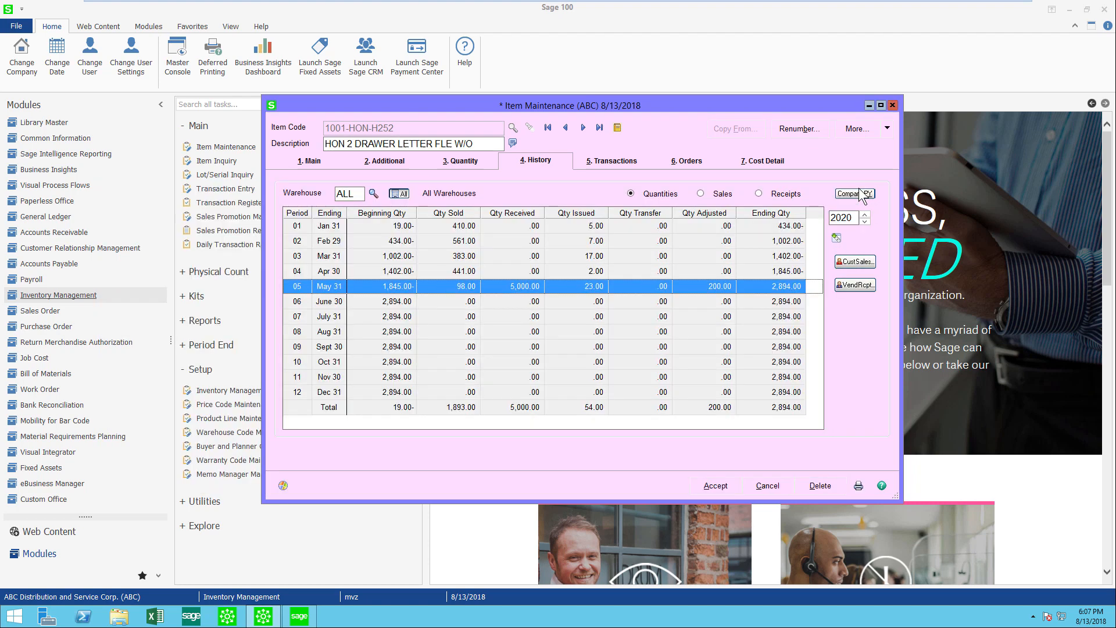
mouse_move(847, 276)
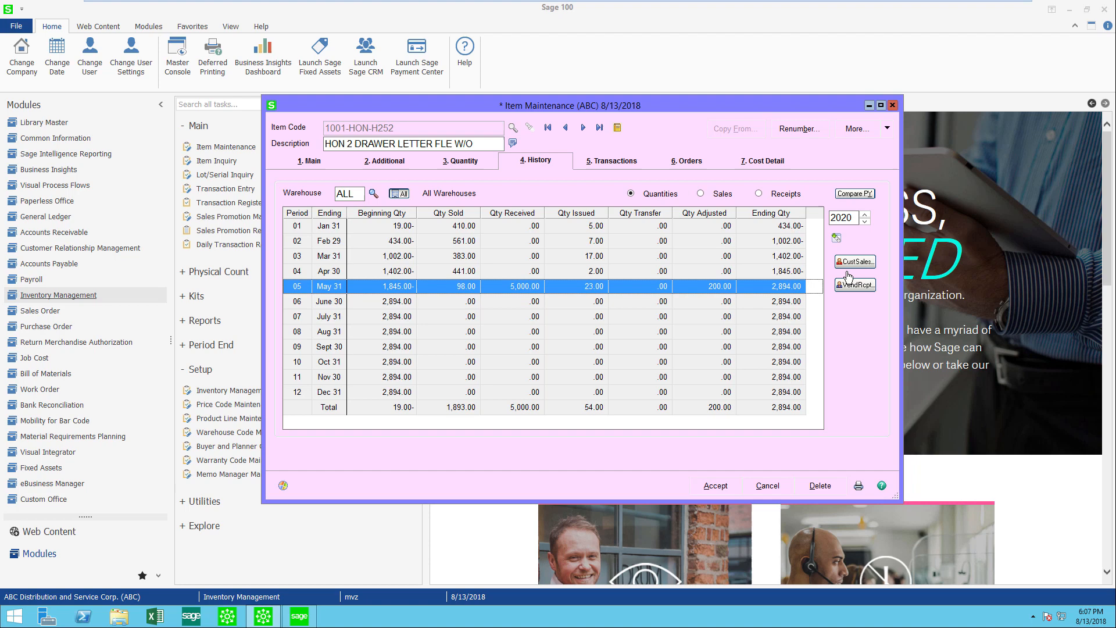
mouse_move(872, 238)
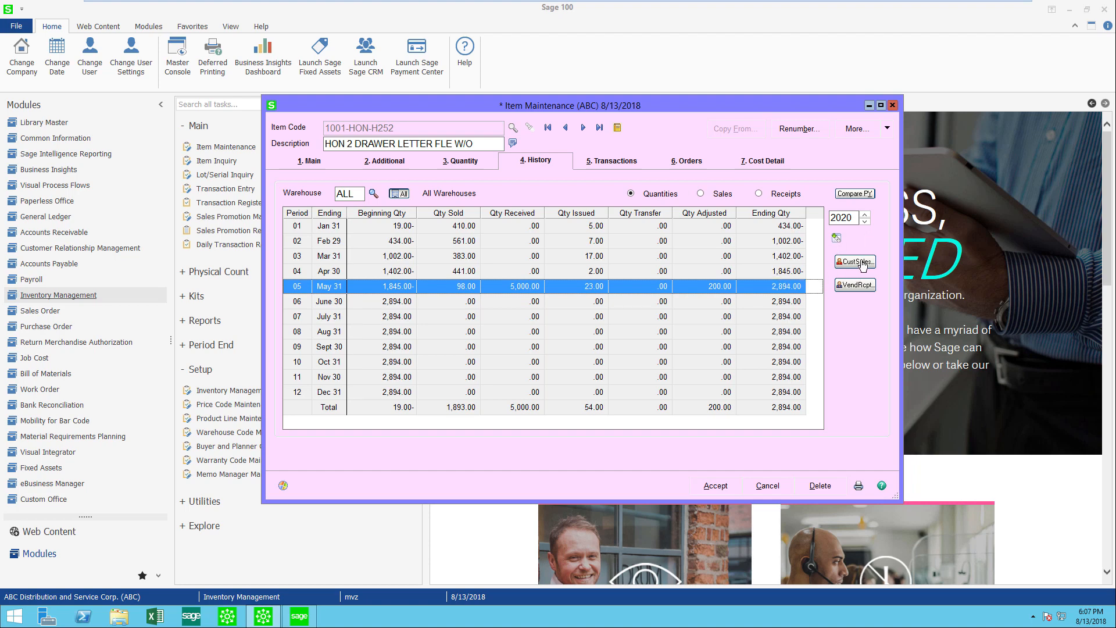
click(855, 263)
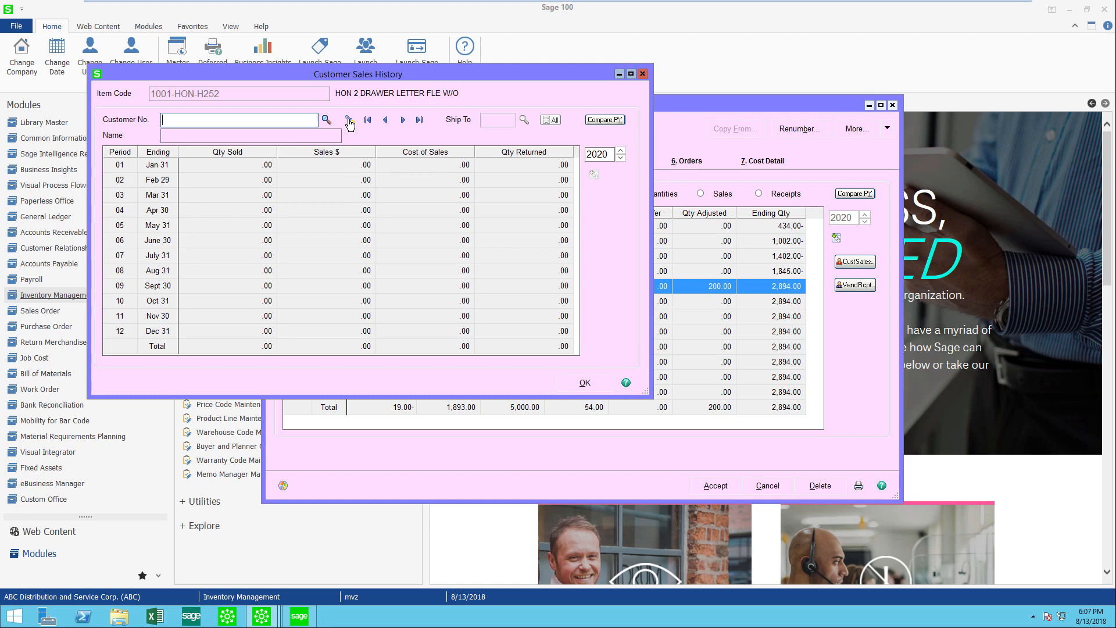
mouse_move(327, 118)
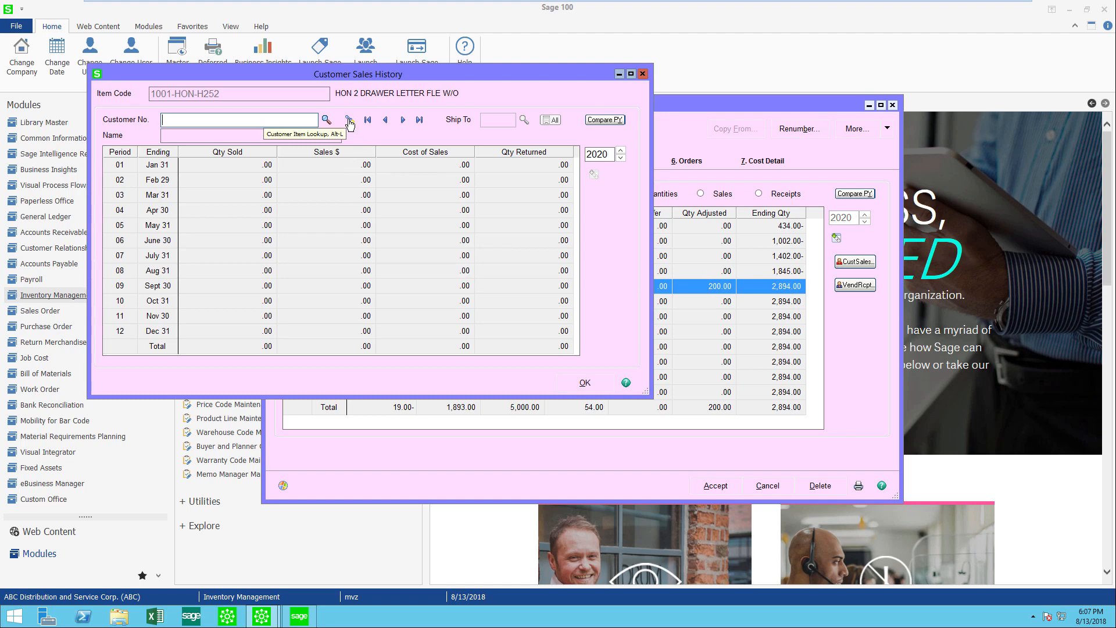
Choose customer 01-ABF American Business Futures and drill into its May 2020 sales.
click(326, 118)
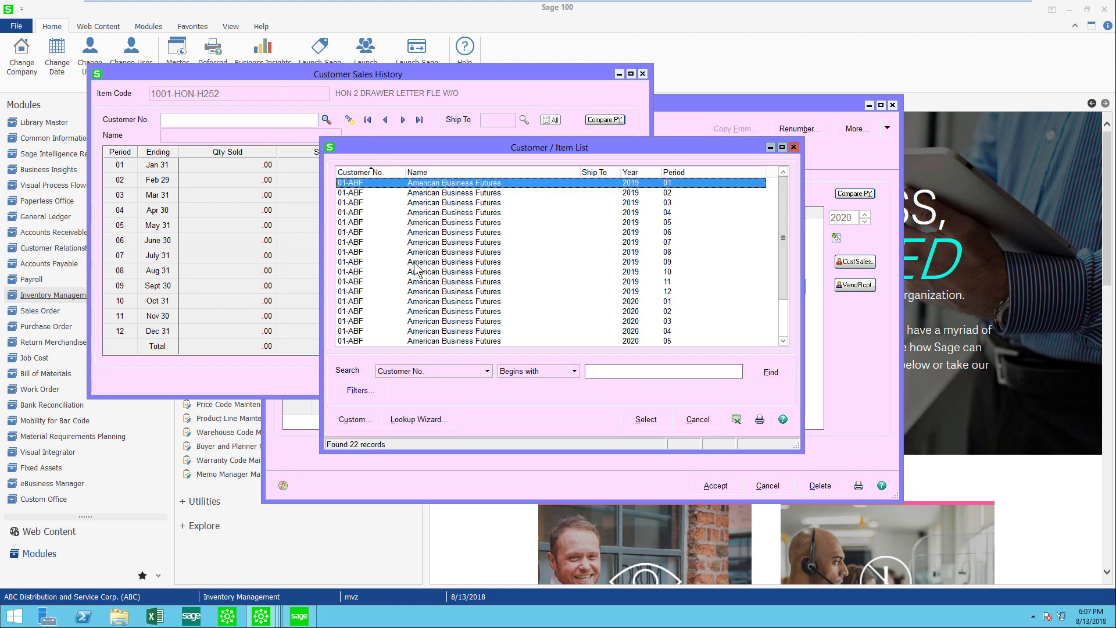
mouse_move(447, 217)
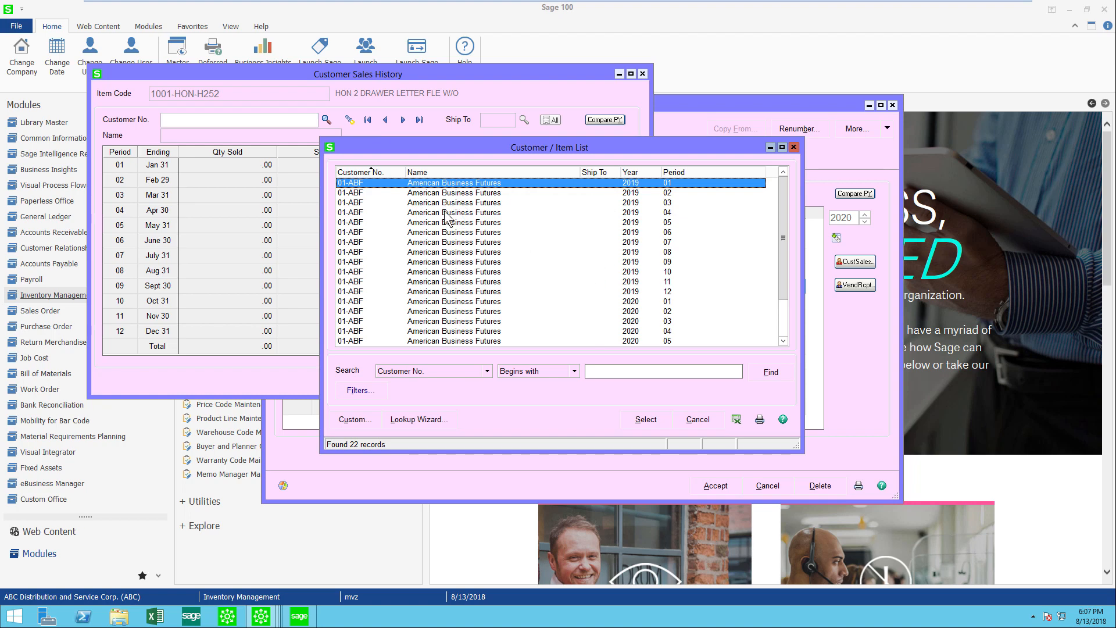
mouse_move(639, 254)
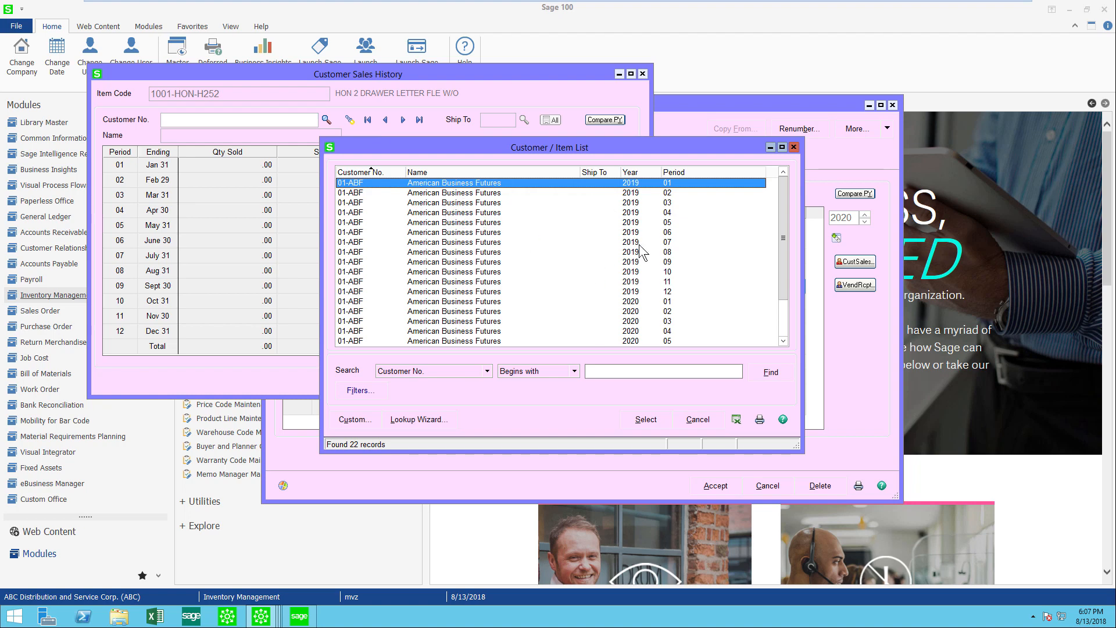
mouse_move(468, 299)
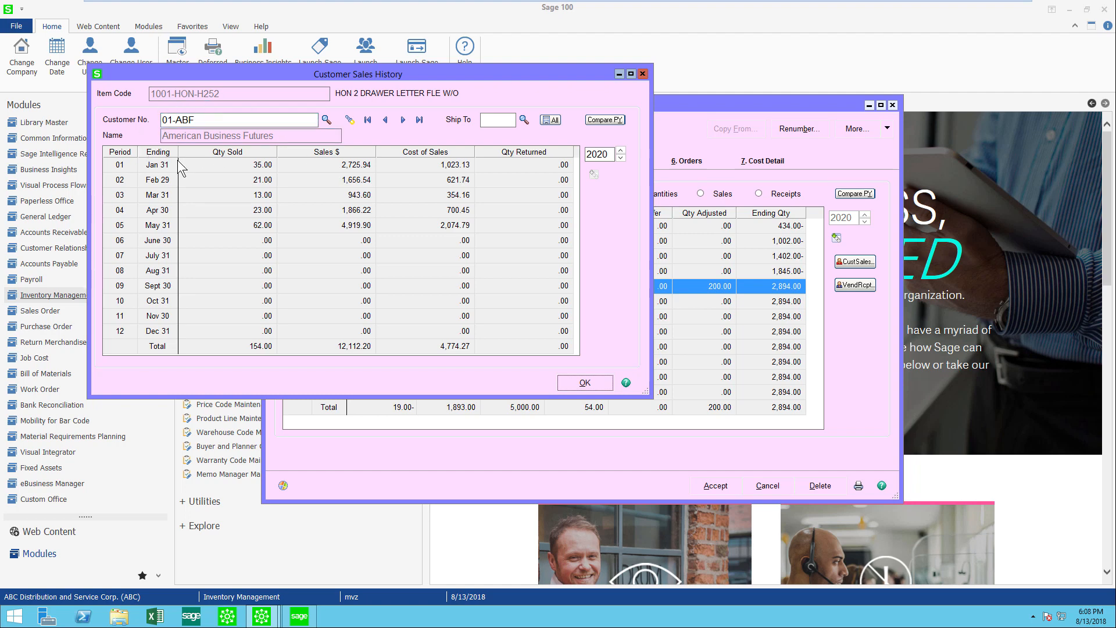
mouse_move(211, 231)
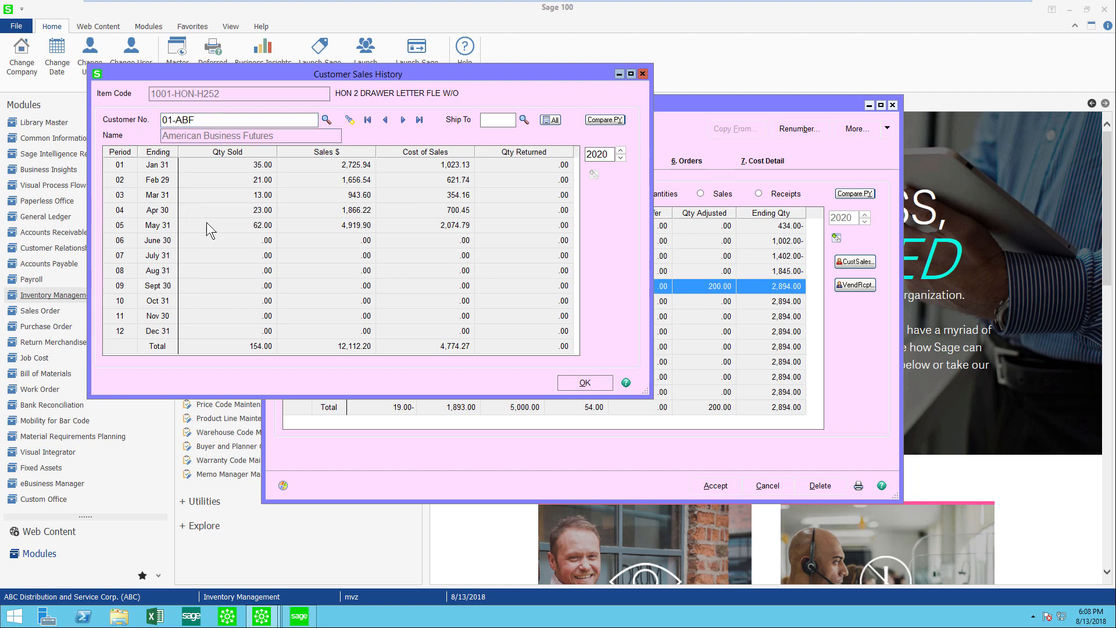
click(228, 225)
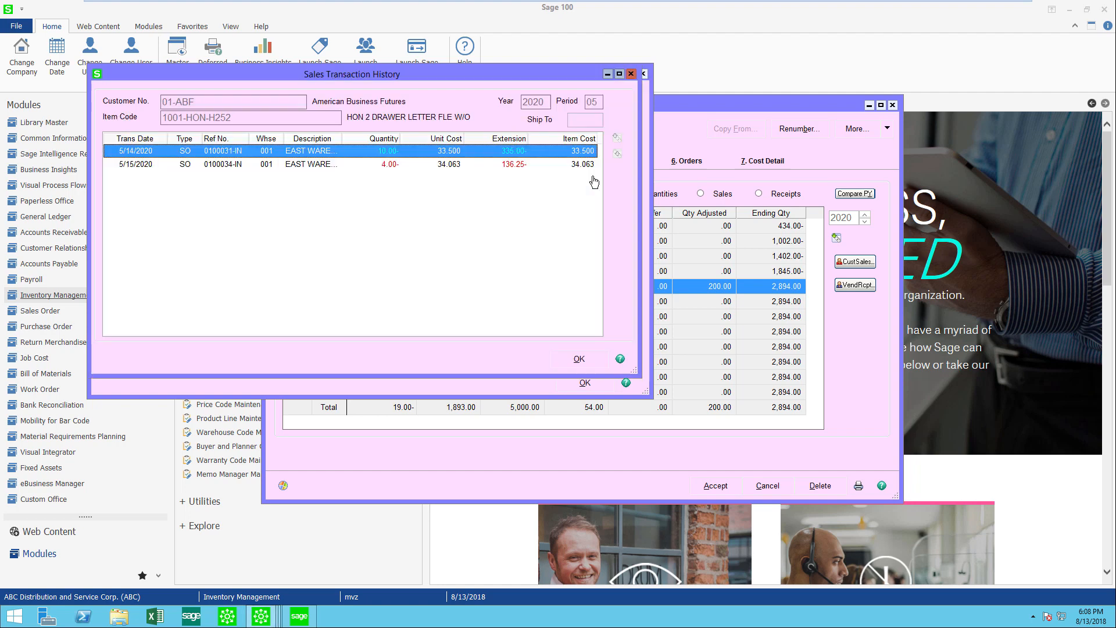
mouse_move(265, 171)
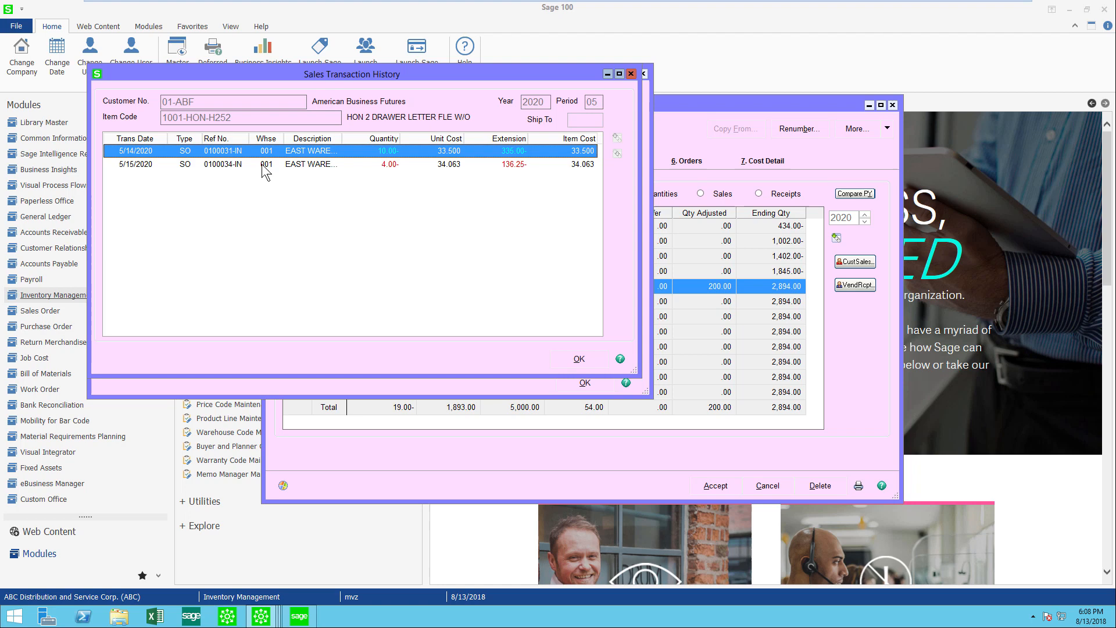
Select the May 15 sales order transaction and zoom into its details.
click(222, 164)
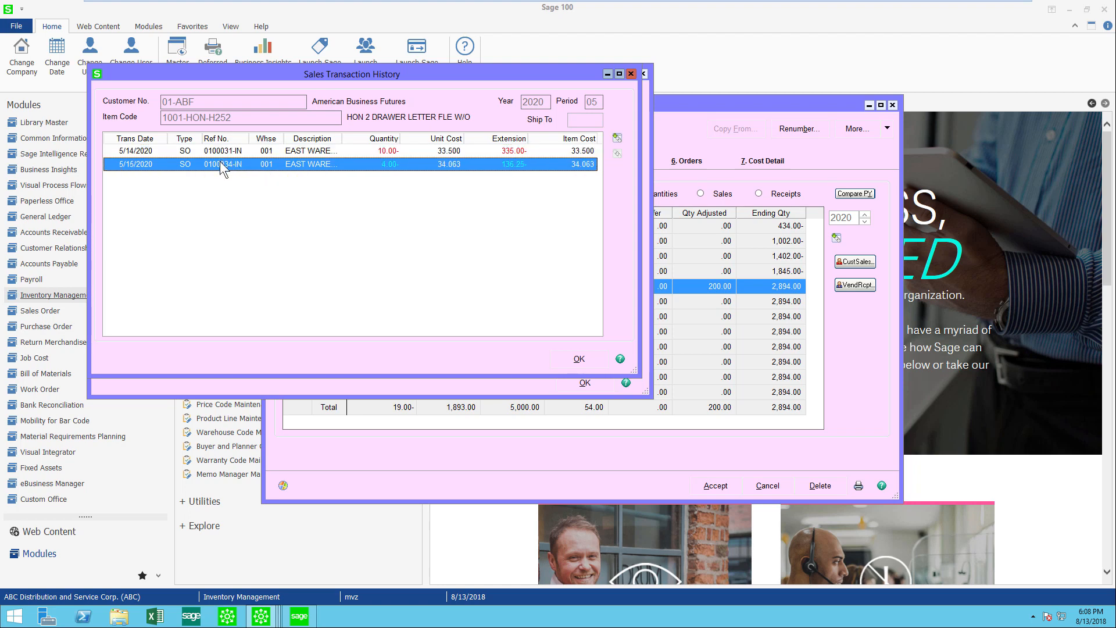
mouse_move(616, 139)
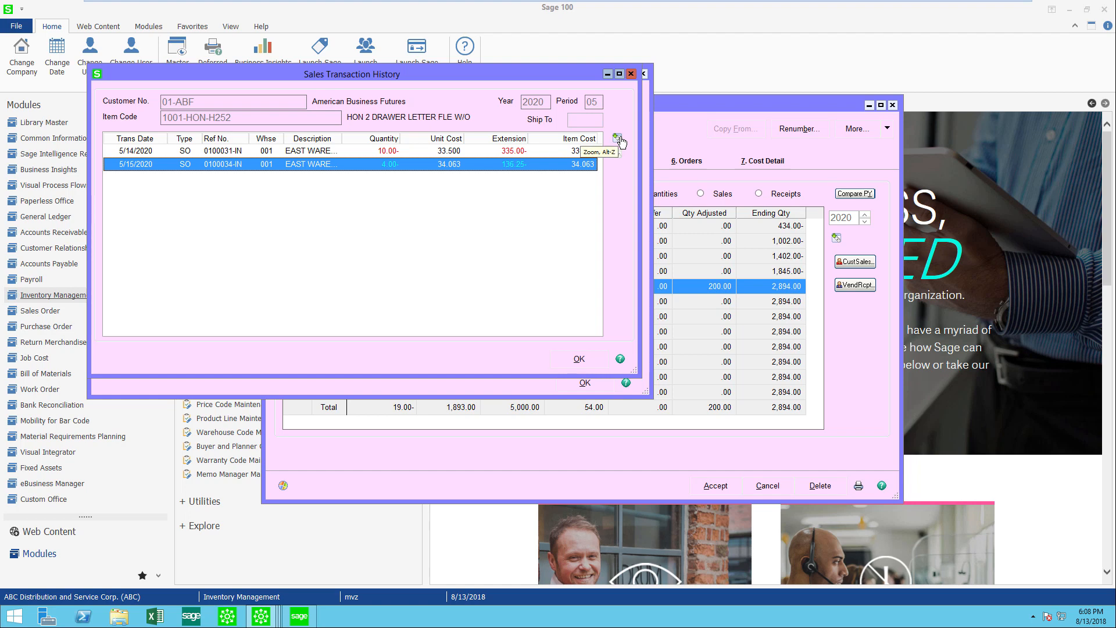
click(618, 141)
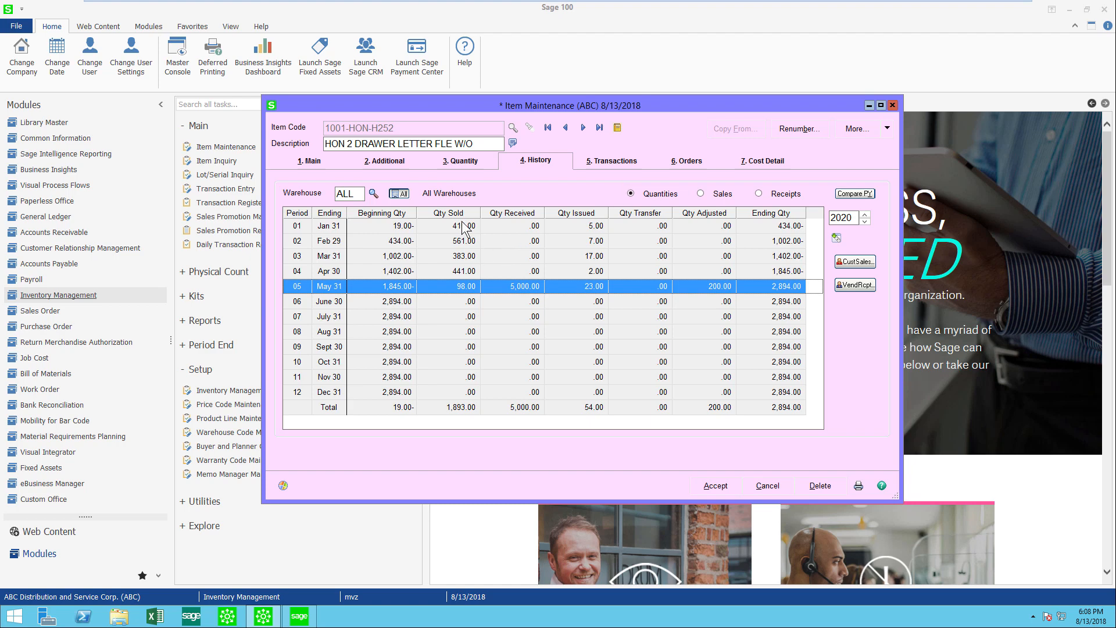
View item 1001-HON-H252's warehouse quantities and select the central warehouse 000 row.
click(460, 160)
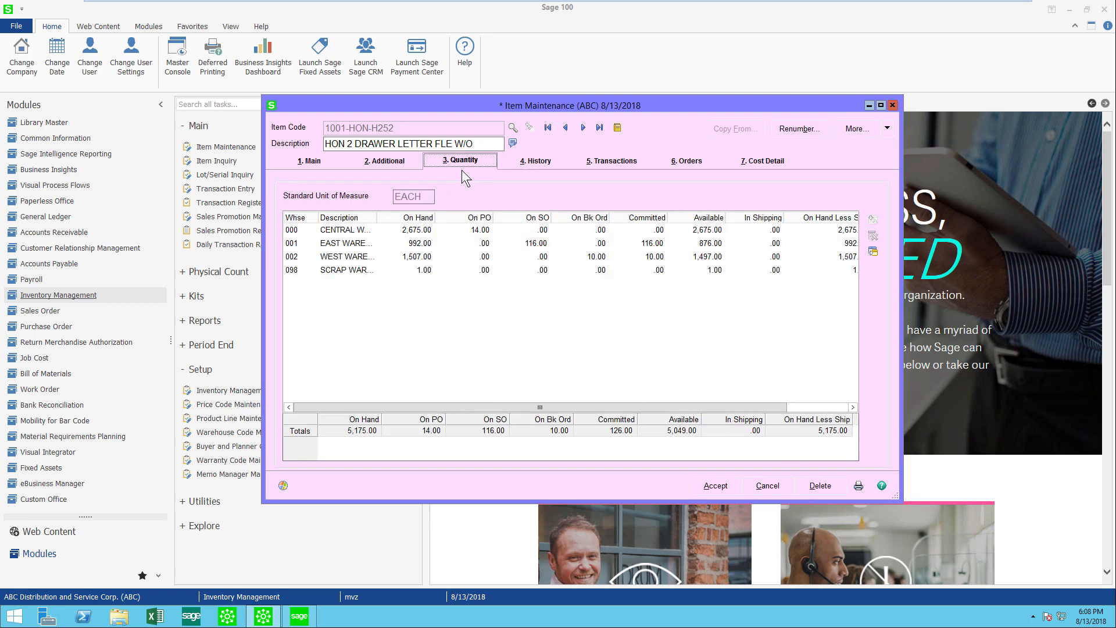
mouse_move(415, 298)
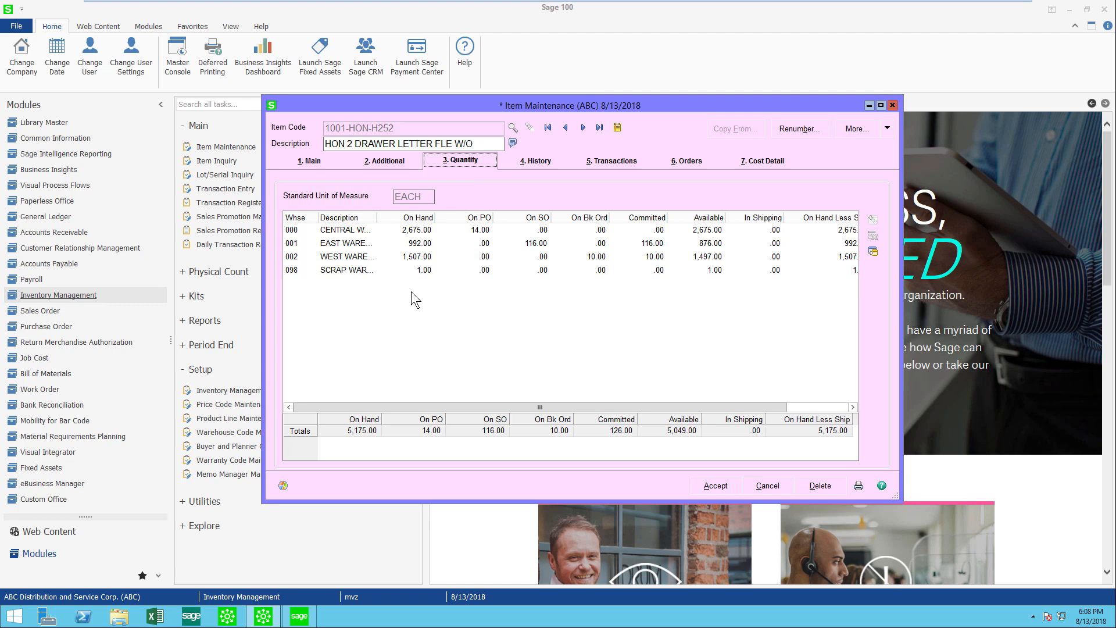
click(416, 229)
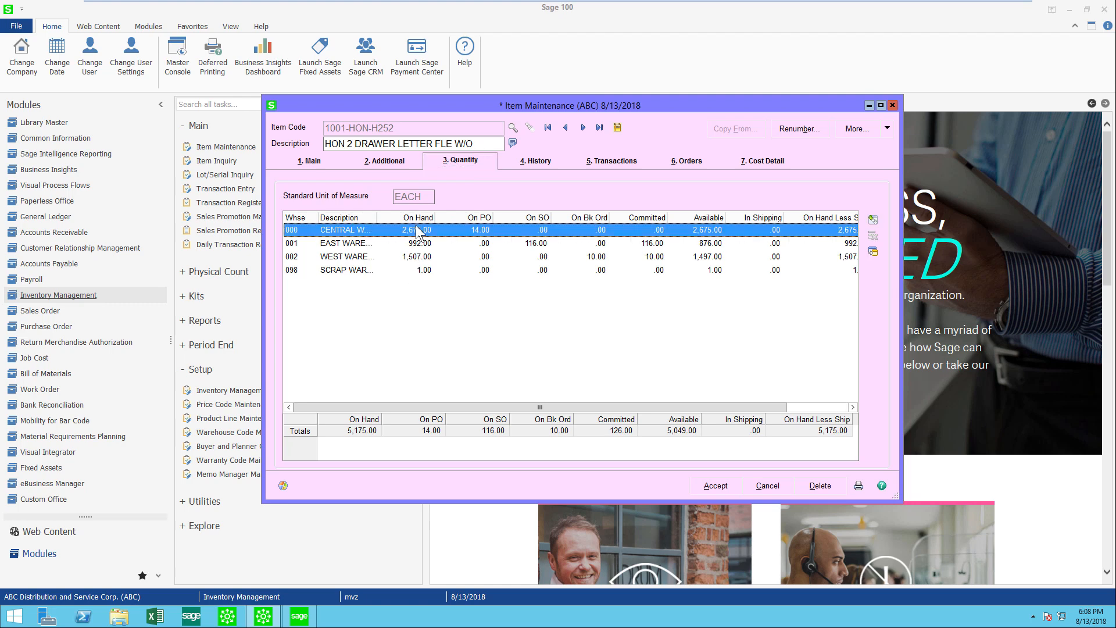
mouse_move(853, 265)
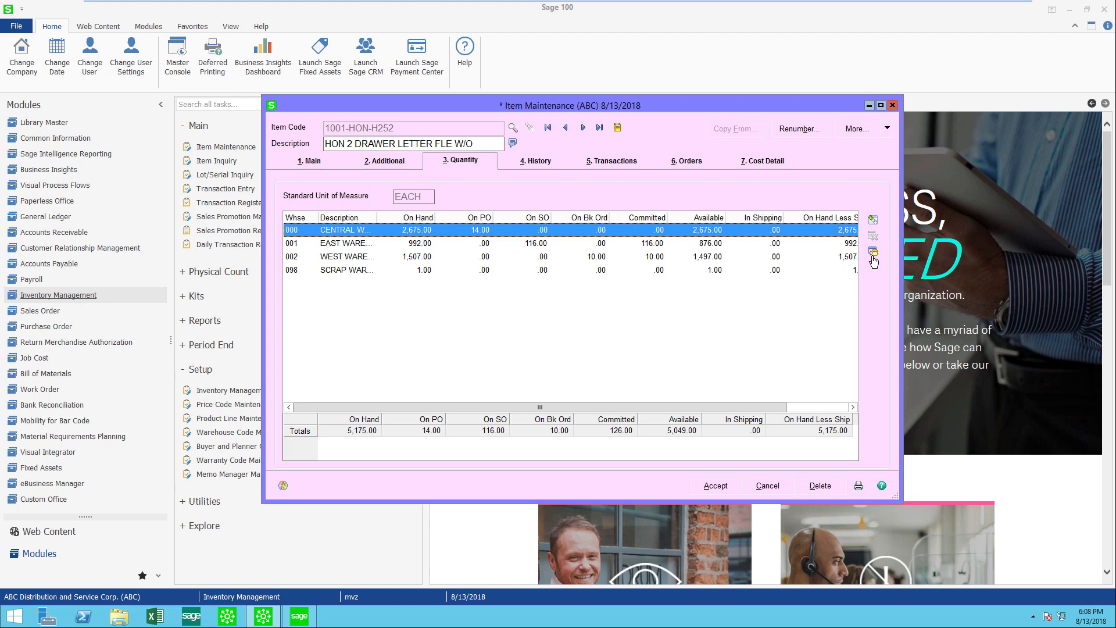
mouse_move(873, 254)
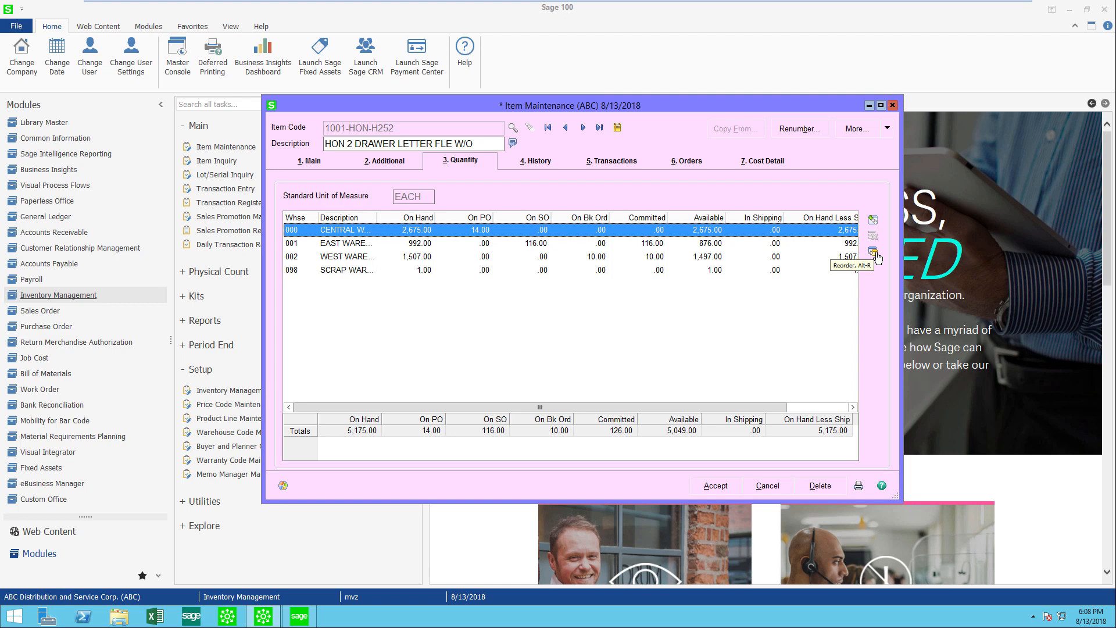
Inspect central warehouse reorder settings: Economic Qty method, reorder point 40, and order quantity.
click(874, 254)
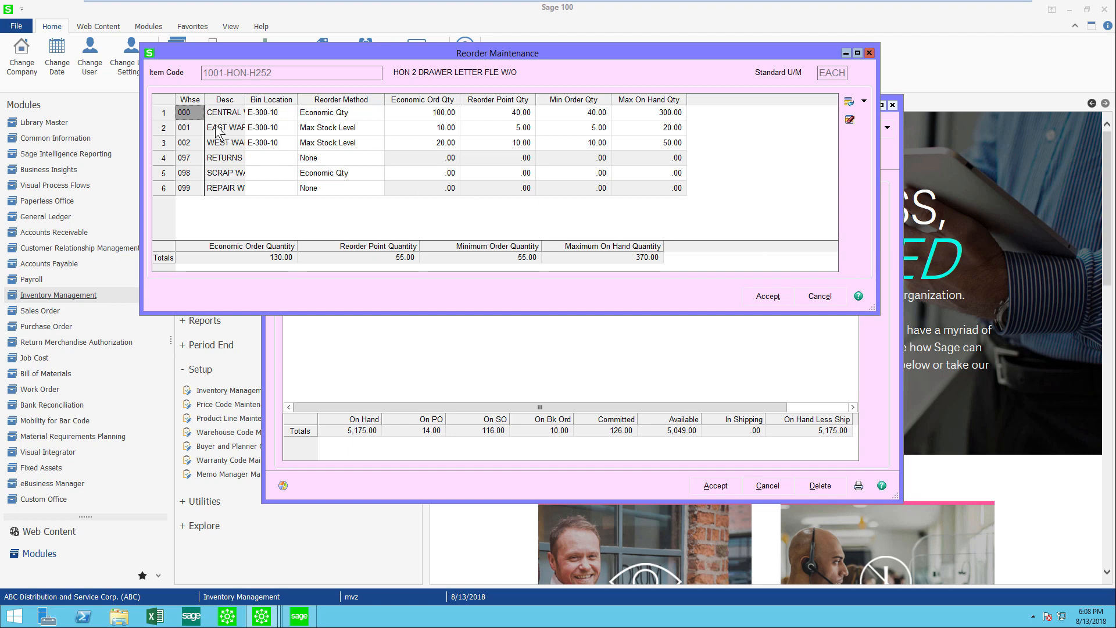
mouse_move(214, 187)
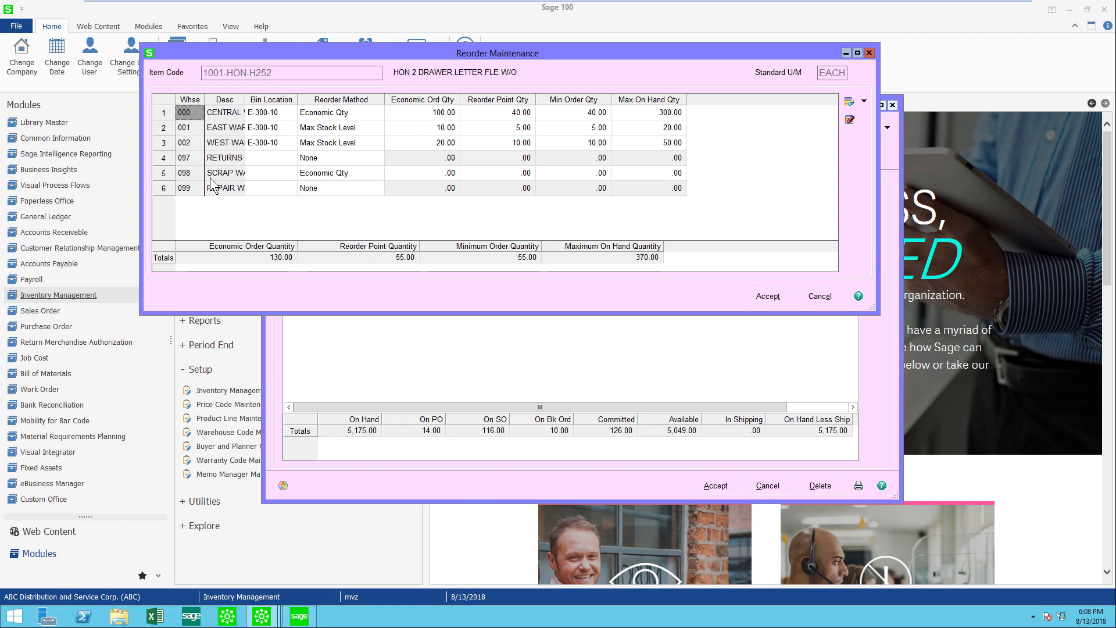
mouse_move(279, 159)
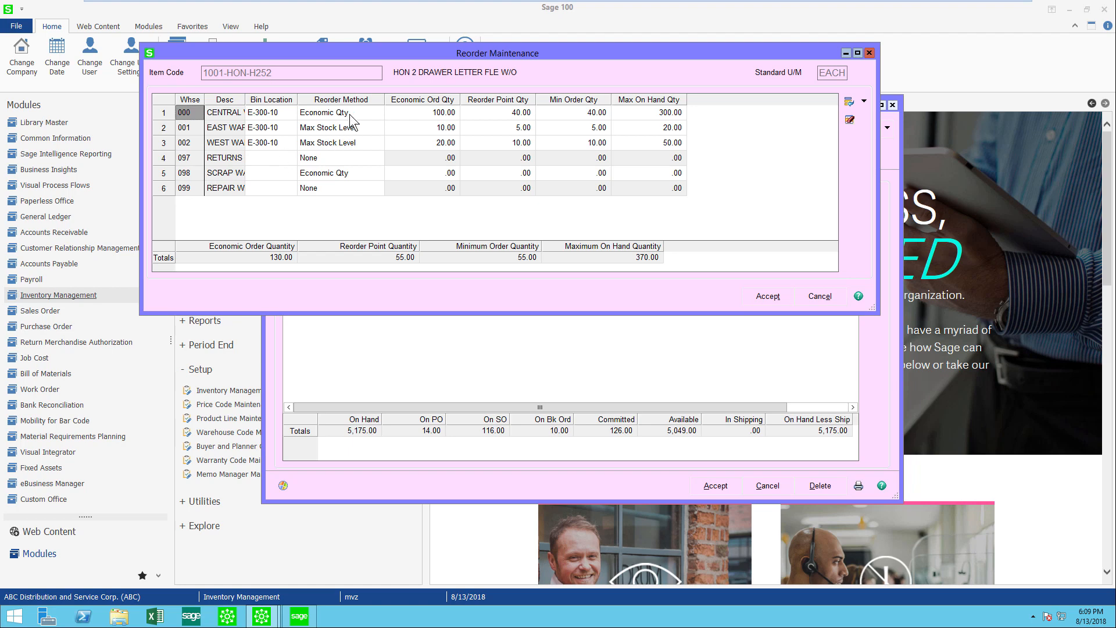
click(381, 112)
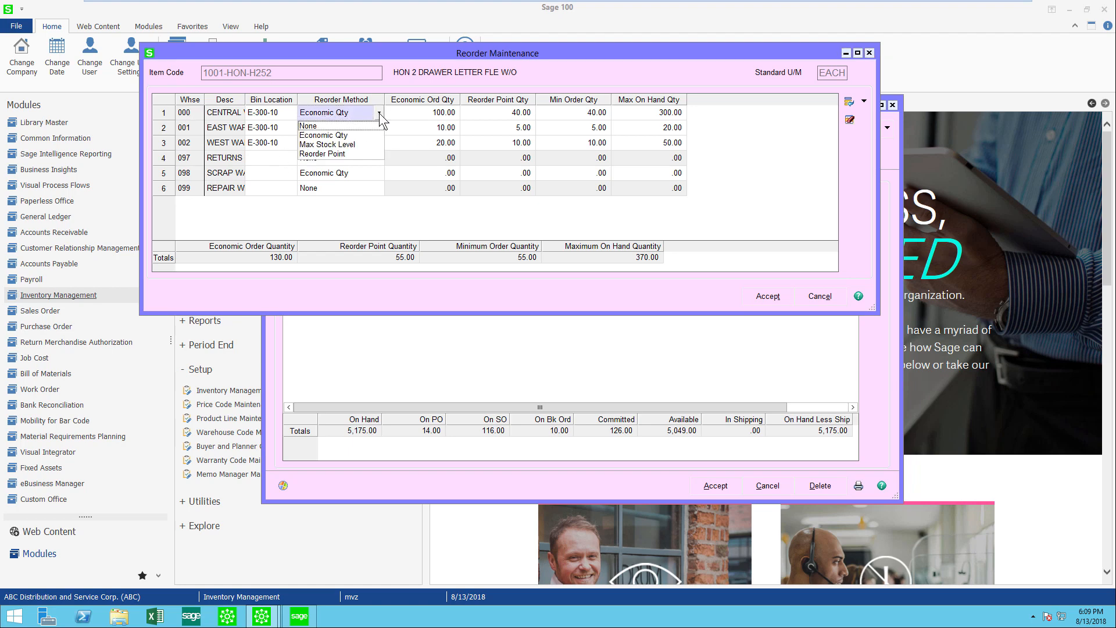
click(327, 144)
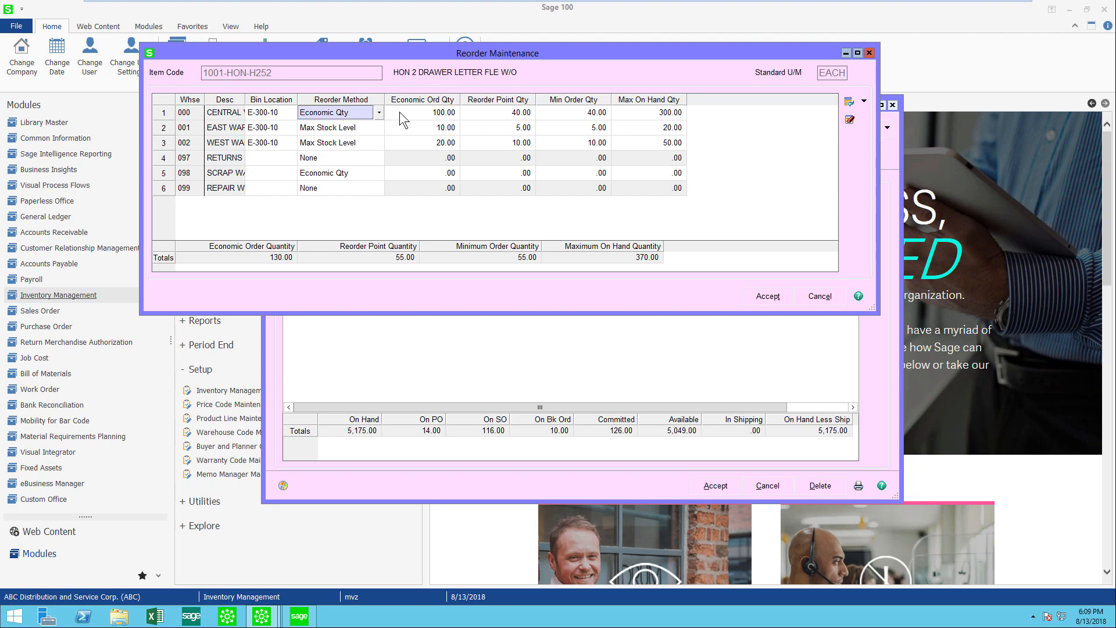
click(499, 112)
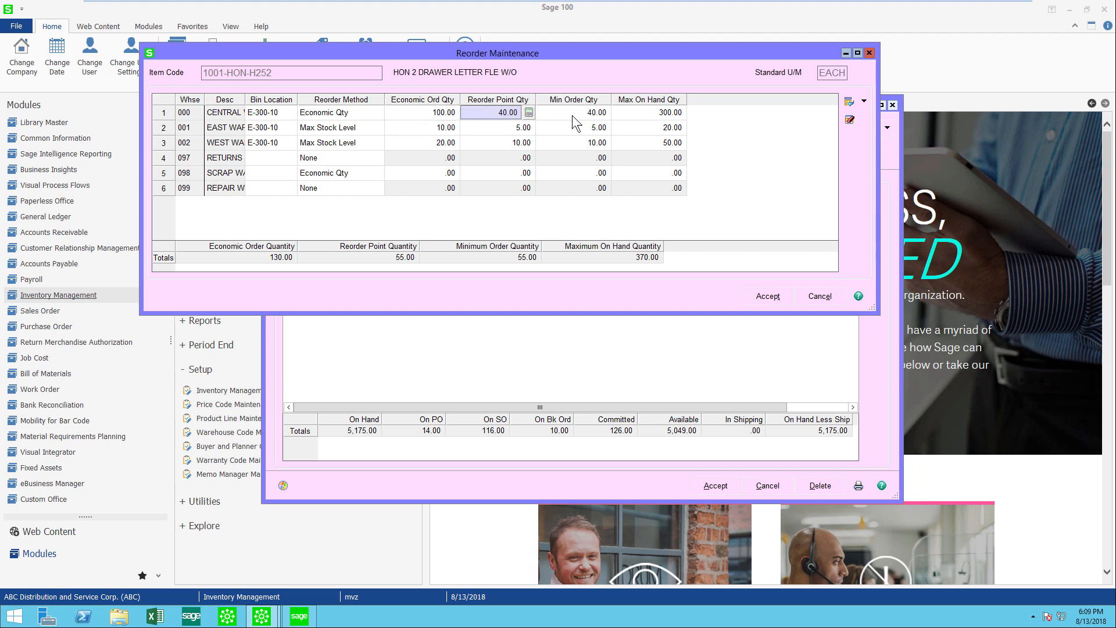
click(422, 112)
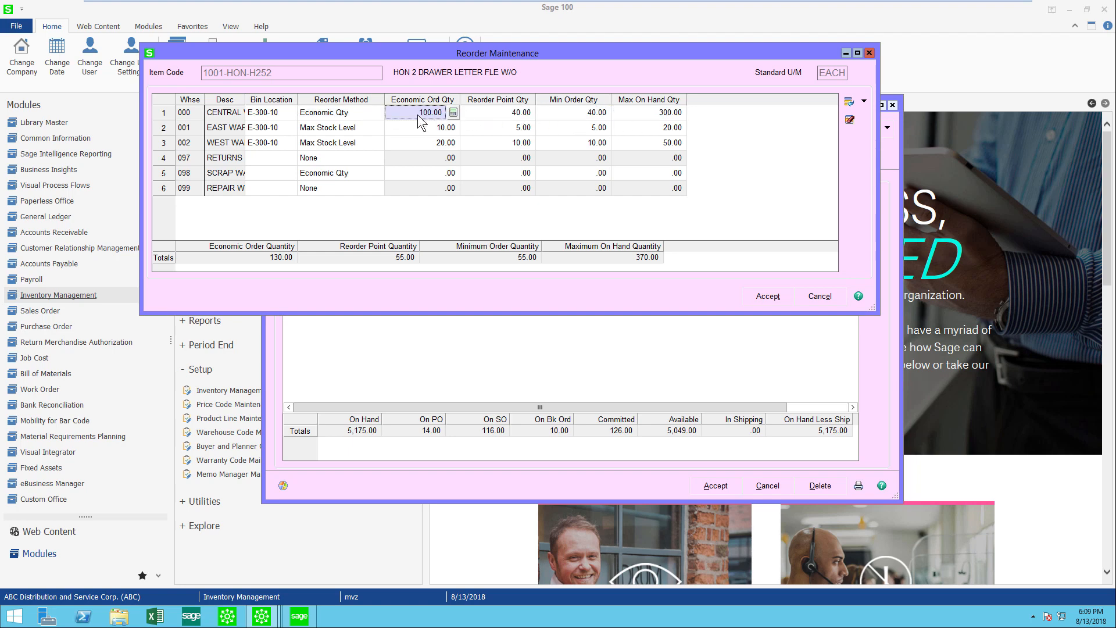